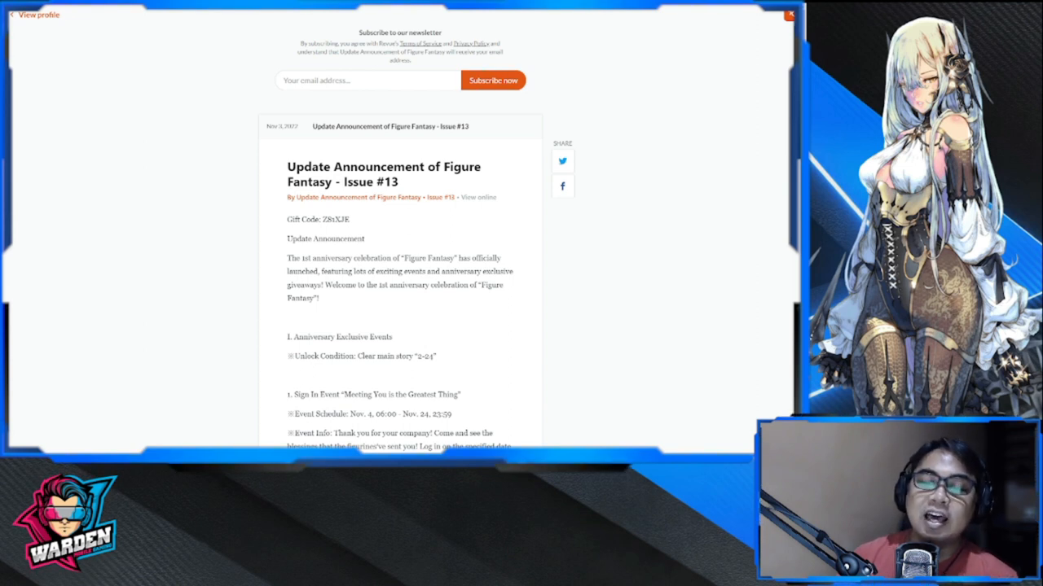
mouse_move(623, 323)
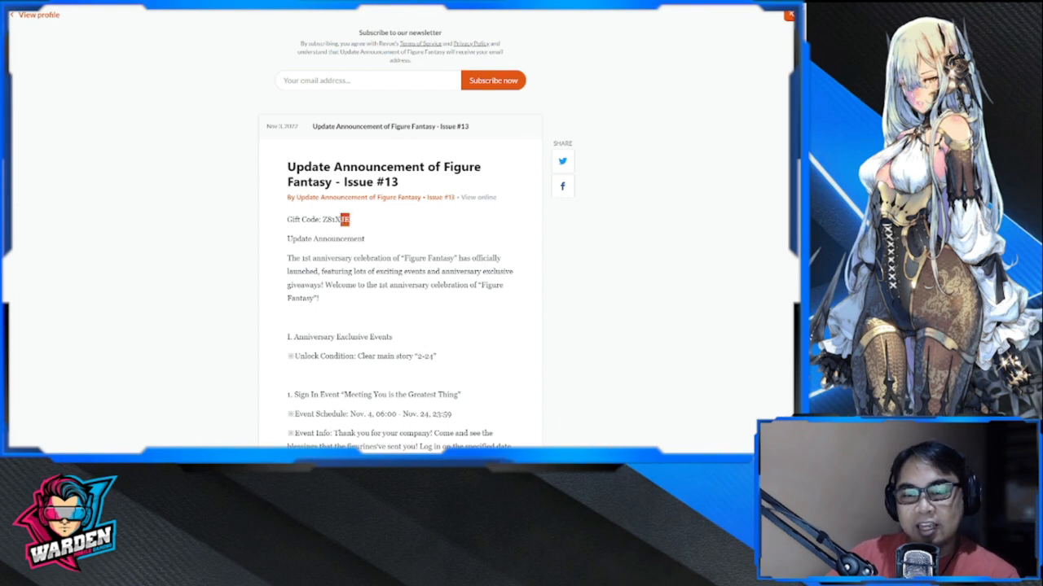
Highlight part of the gift code and scroll on to the anniversary events
left_click_drag(286, 167, 351, 224)
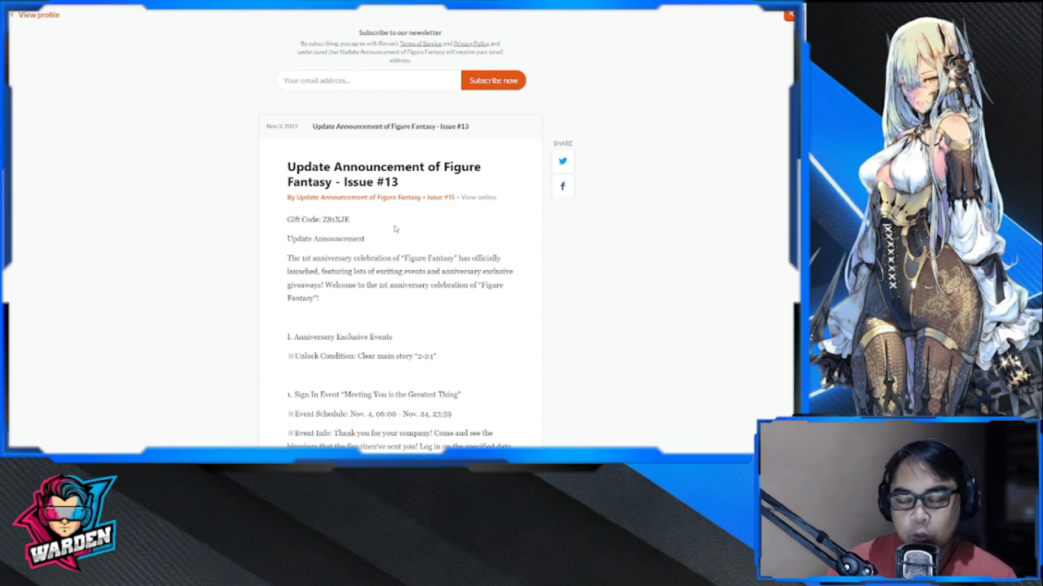
mouse_move(417, 241)
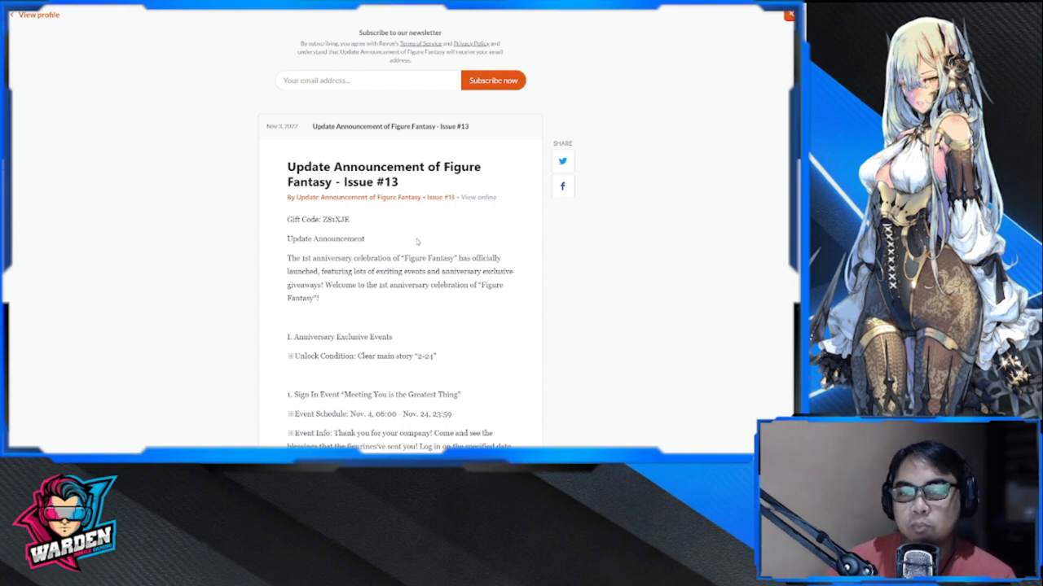
scroll("down", 3)
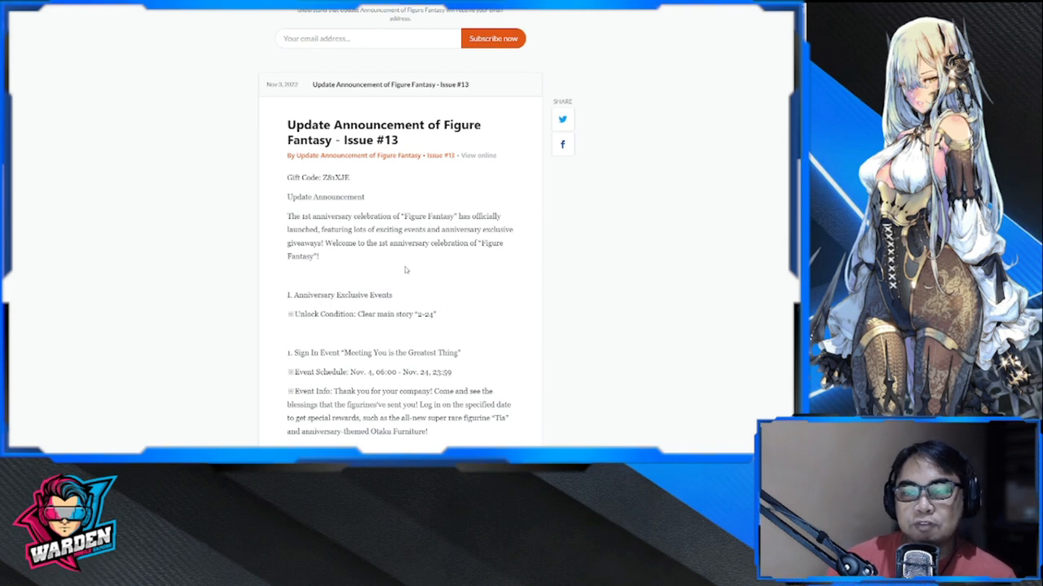
scroll("down", 3)
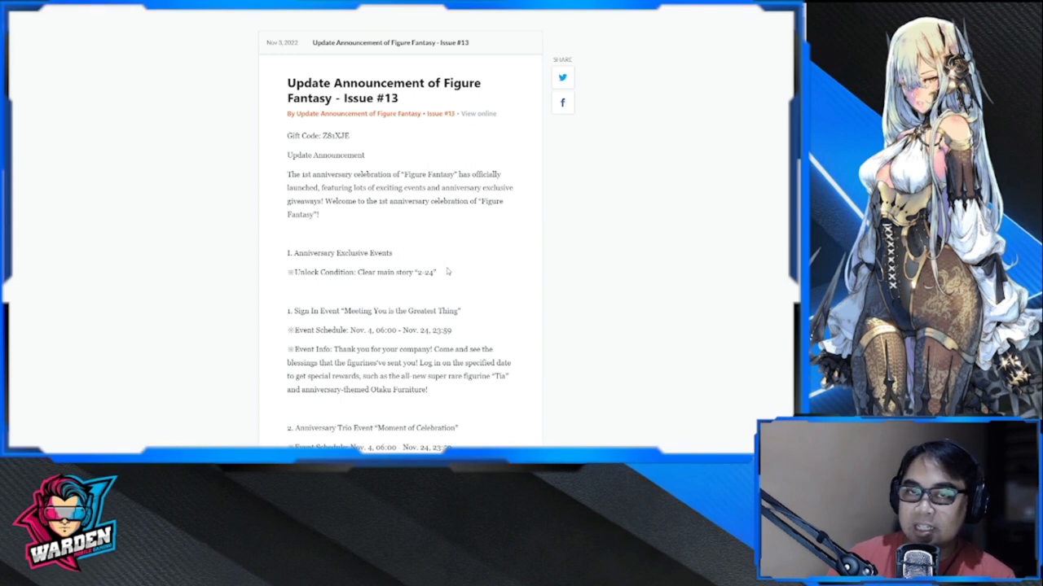
scroll("down", 3)
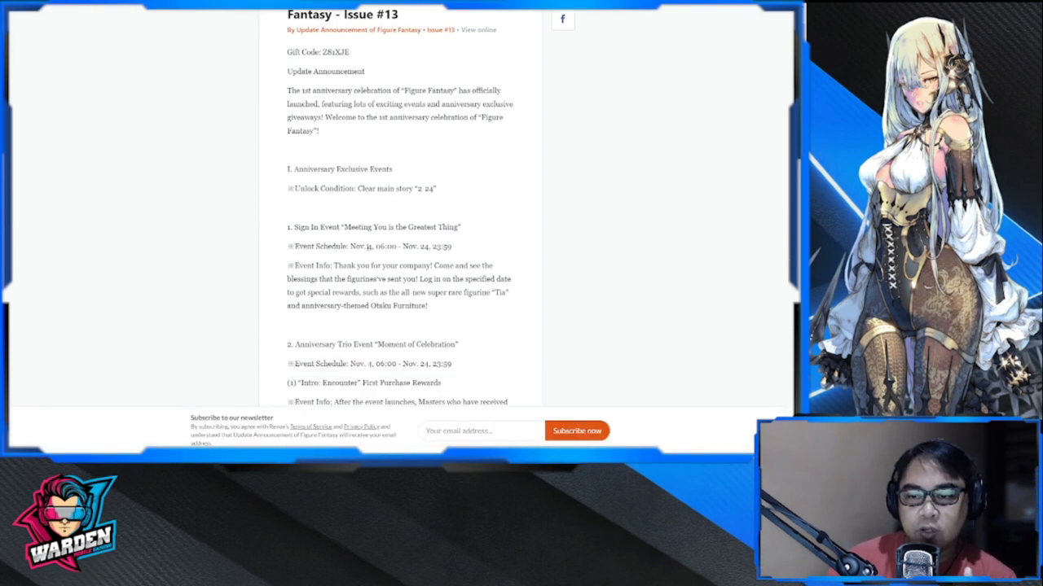
Highlight the Sign In Event schedule dates and continue toward the Anniversary Trio event
left_click_drag(367, 246, 432, 246)
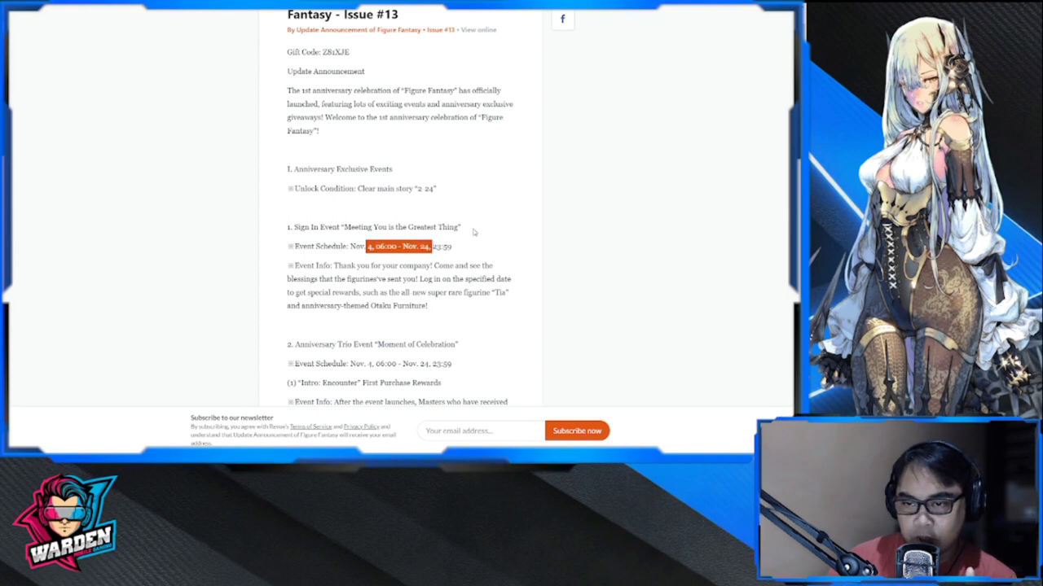
scroll("down", 3)
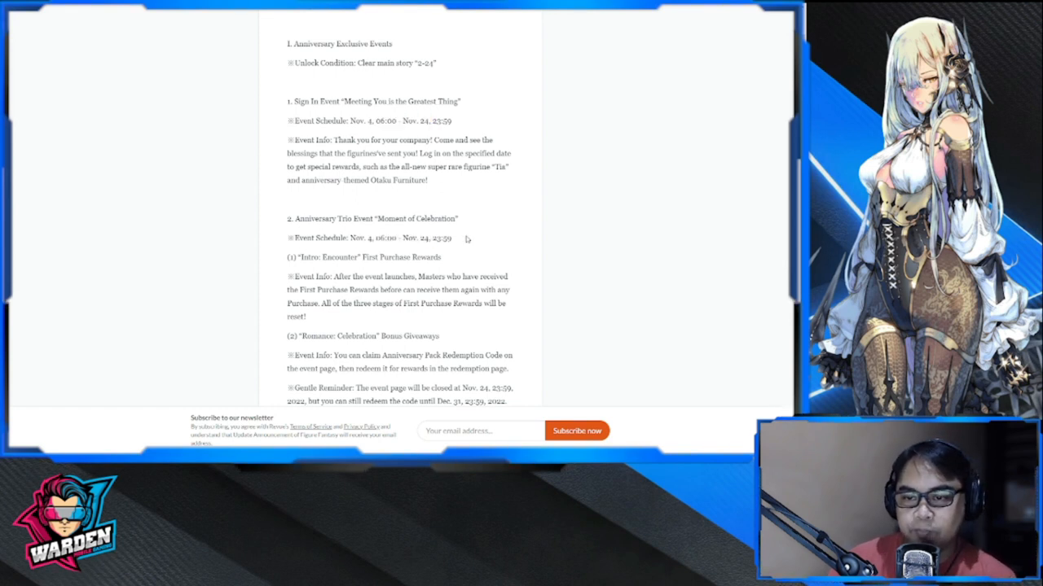
Scroll past the Limited Packs event to the Returning Privilege Event's Nov. 4 – Nov. 17 schedule and rewards
scroll("down", 3)
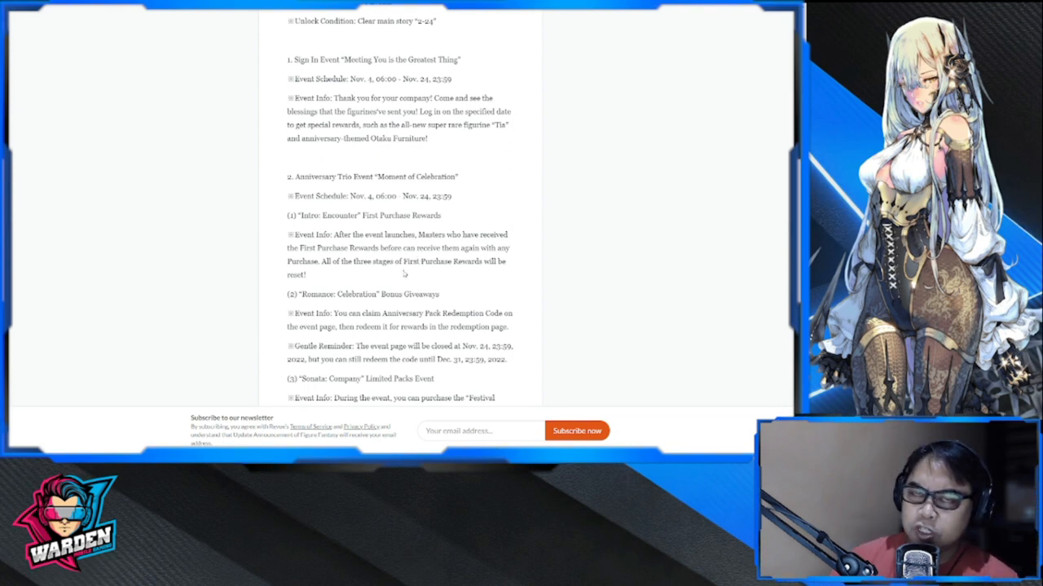
scroll("down", 3)
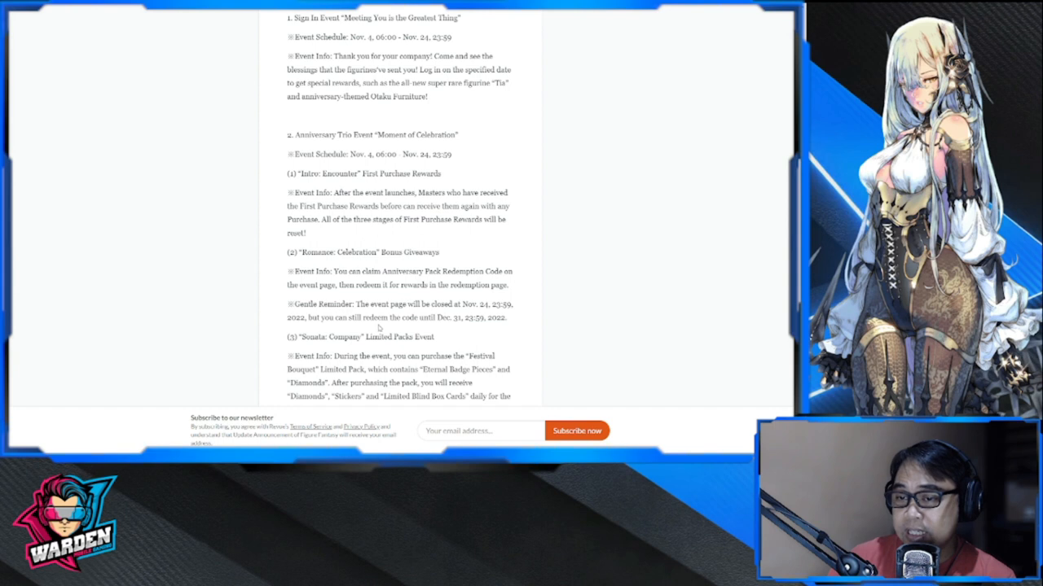
mouse_move(360, 279)
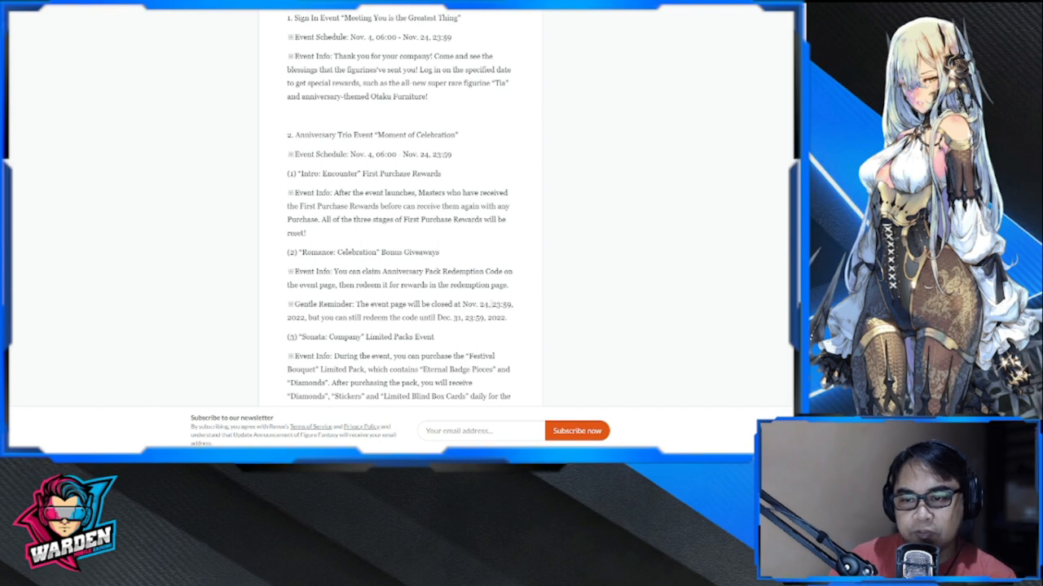
scroll("down", 3)
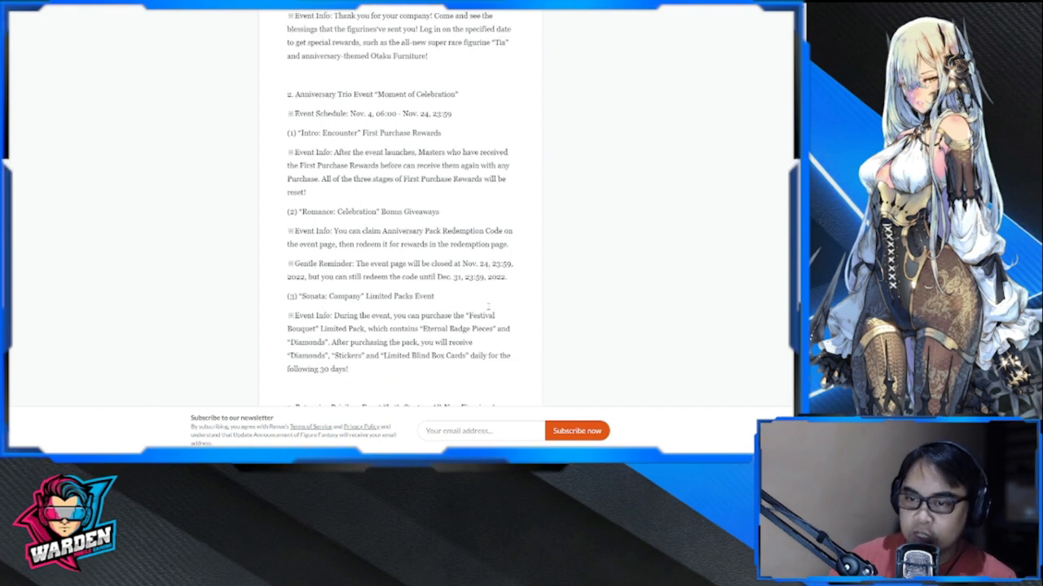
scroll("down", 3)
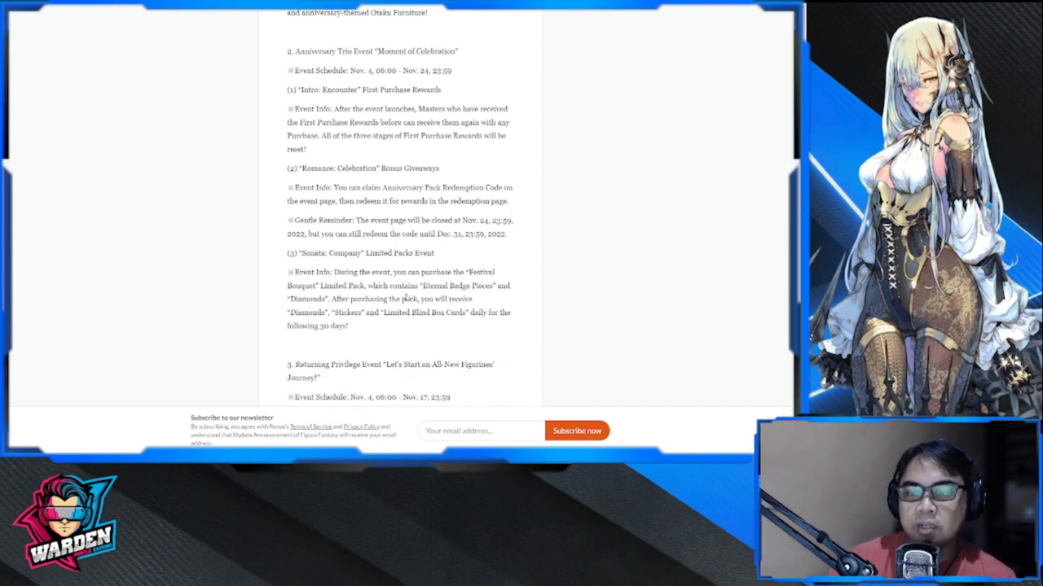
scroll("down", 3)
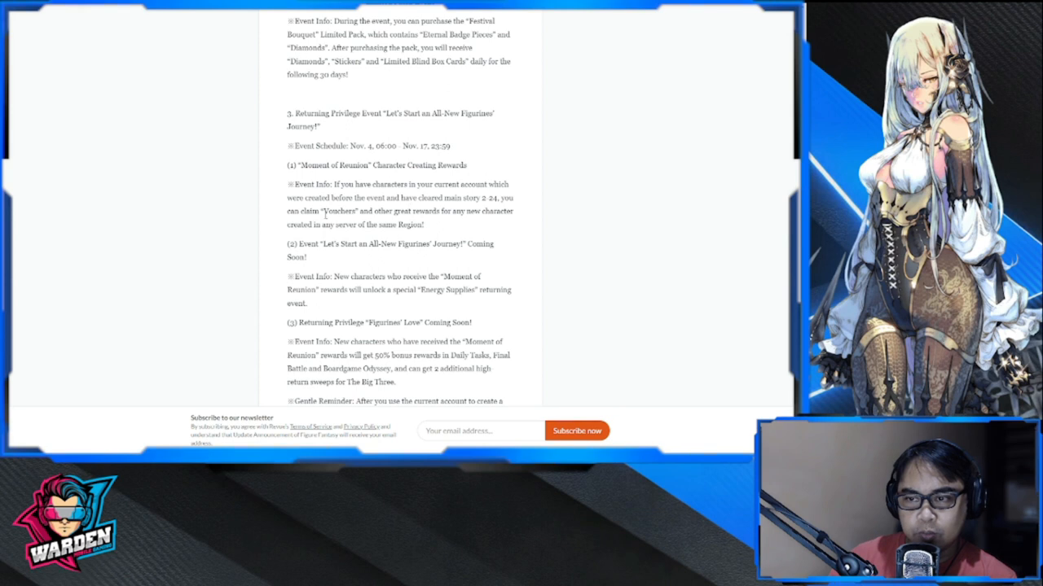
Highlight a line and scroll down to the Megan Special Edition Return Event
double_click(332, 211)
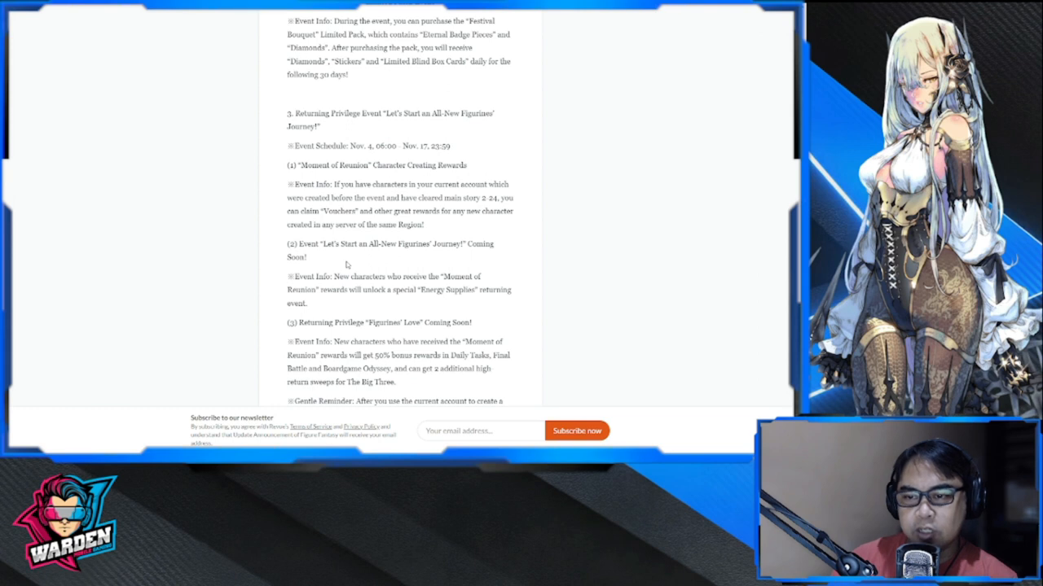
scroll("down", 3)
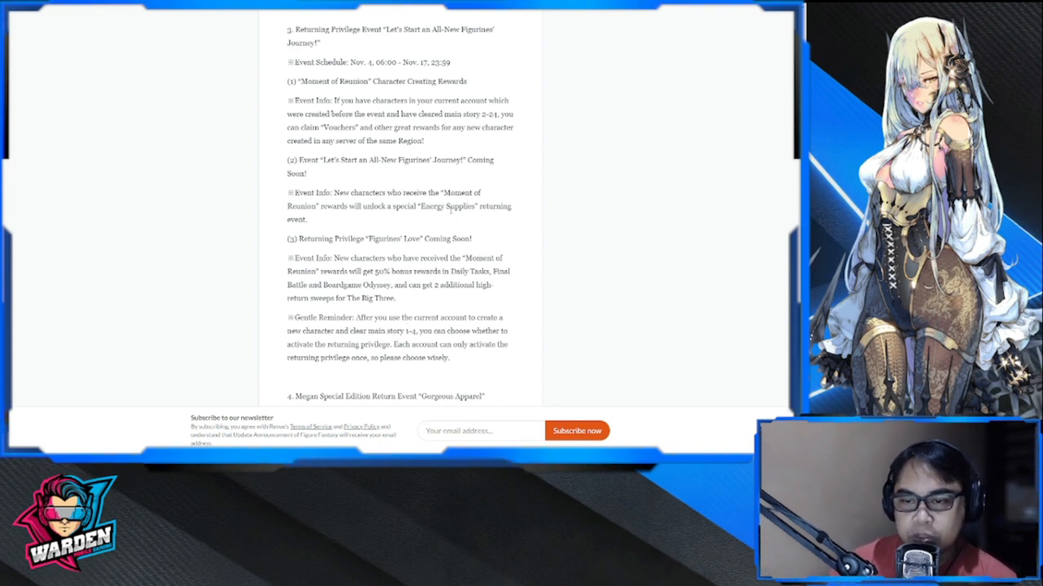
scroll("down", 3)
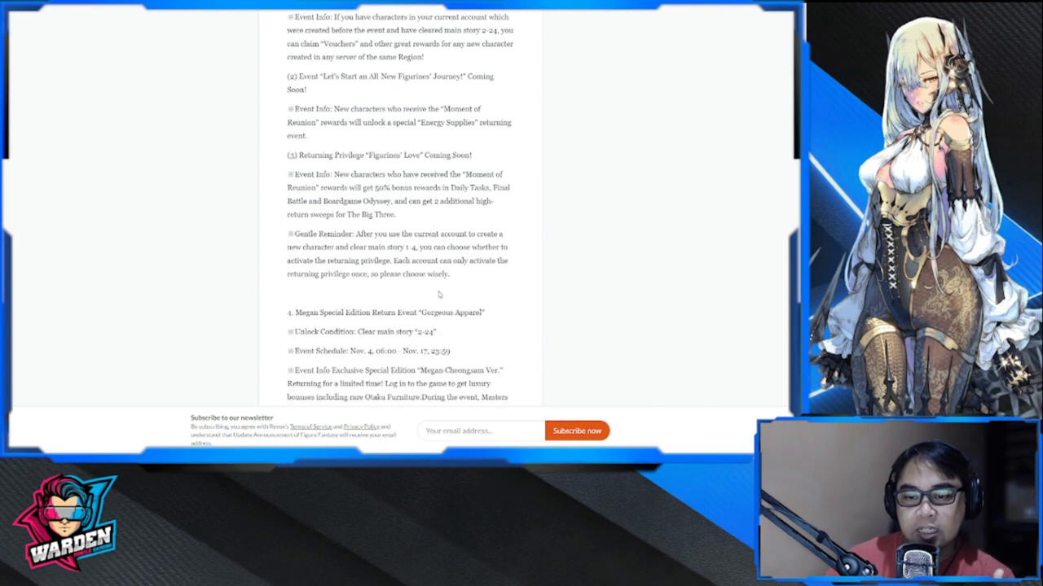
scroll("down", 3)
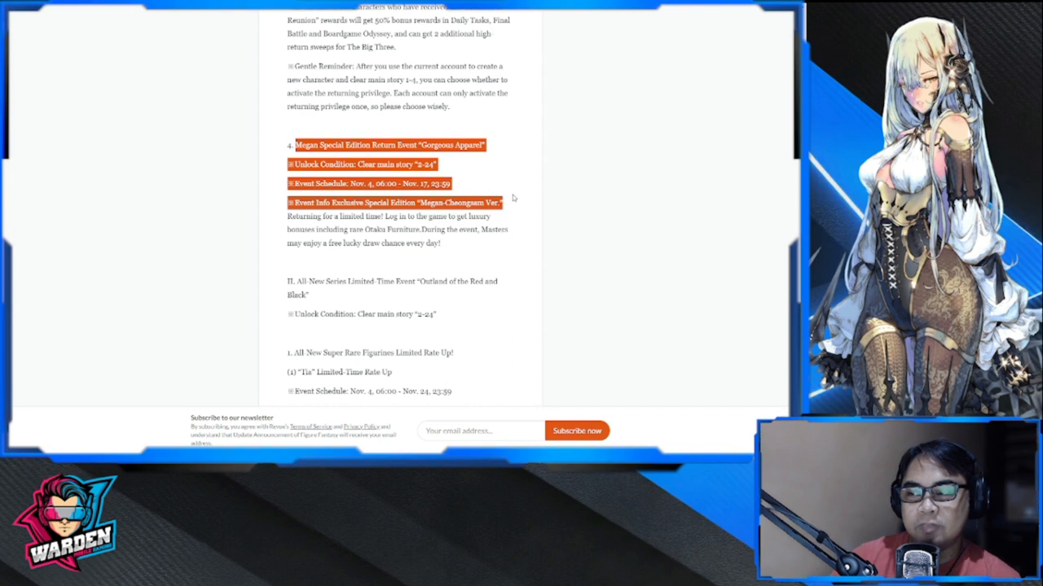
mouse_move(509, 185)
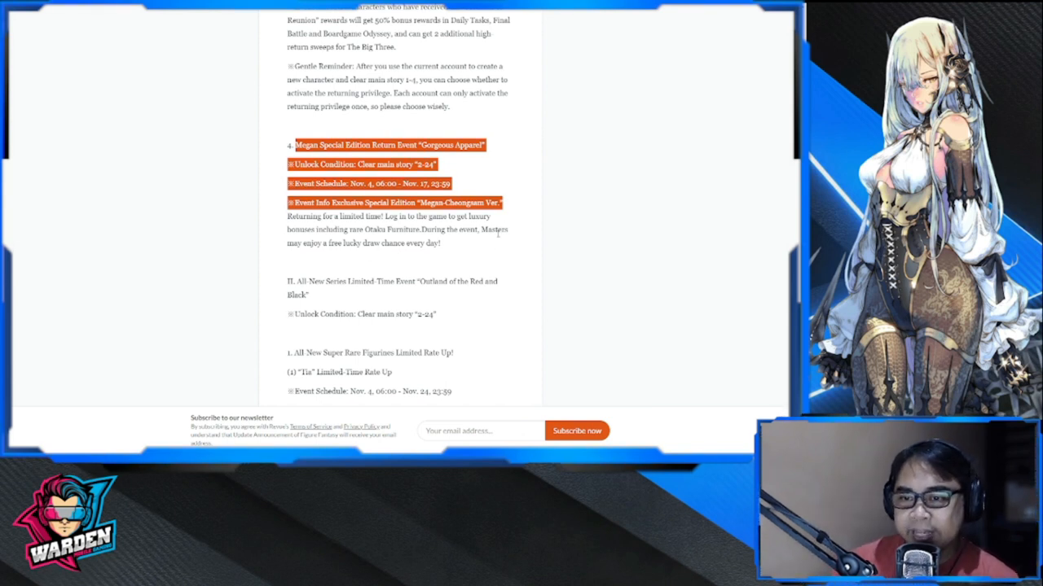
Clear the highlight on the Megan event and move on to the Outland of the Red and Black series
left_click(481, 249)
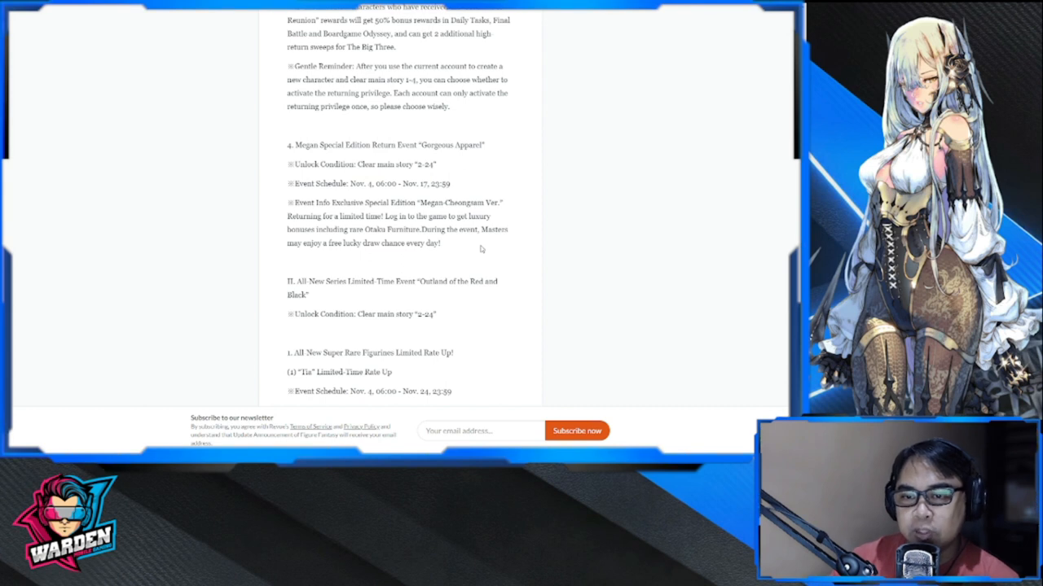
scroll("down", 3)
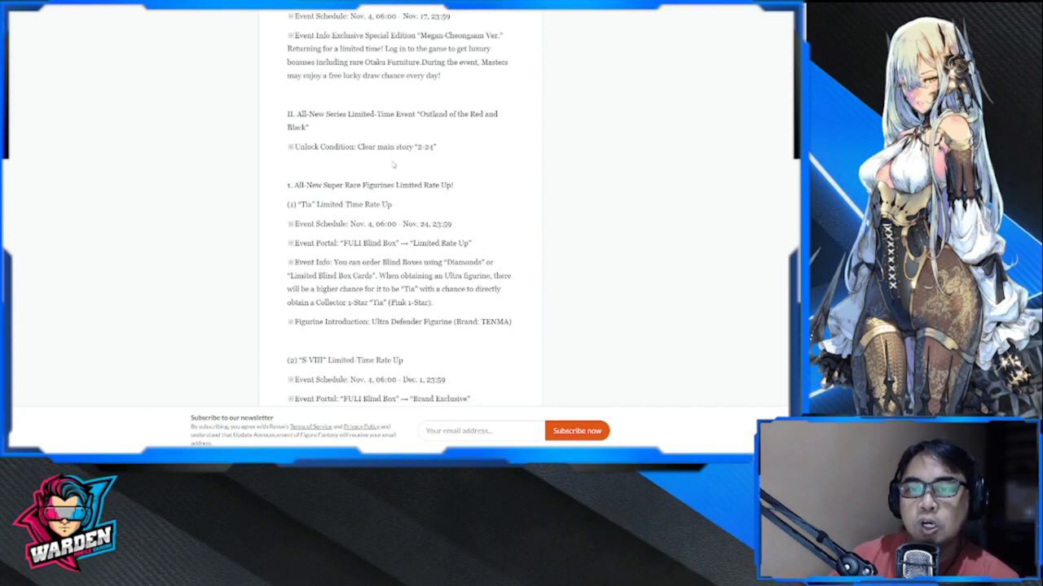
Highlight the Super Rare Figurines rate-up heading and scroll to the Limited Special Edition Pack "Tia-Climber Ver." entry
double_click(314, 114)
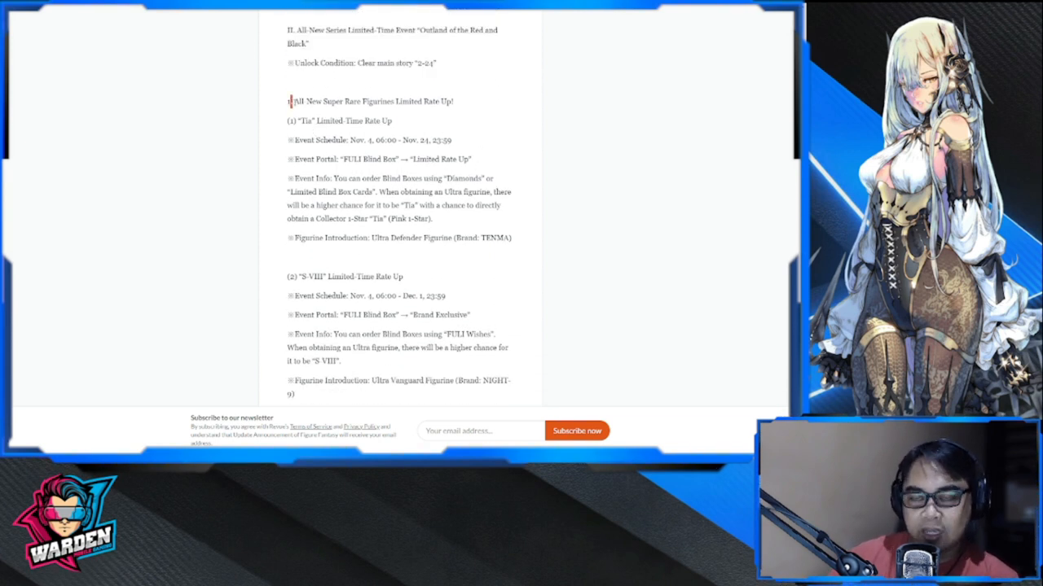
left_click_drag(288, 101, 452, 140)
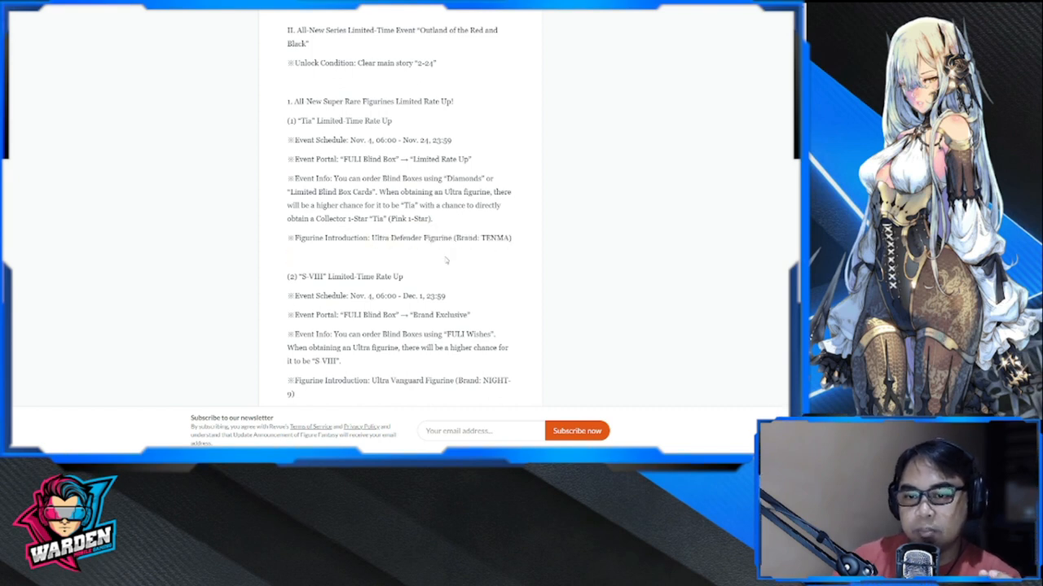
scroll("down", 3)
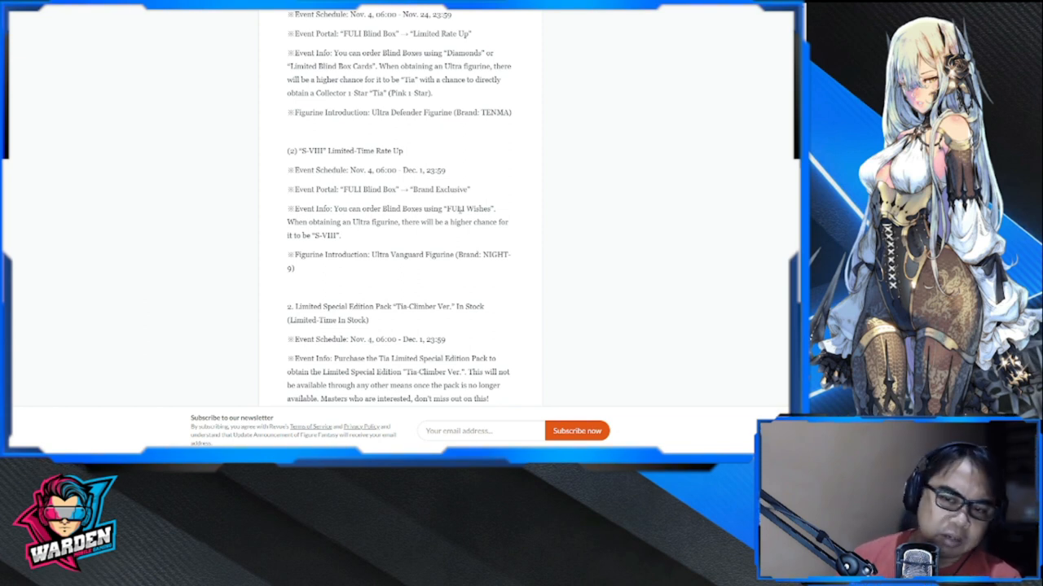
mouse_move(389, 336)
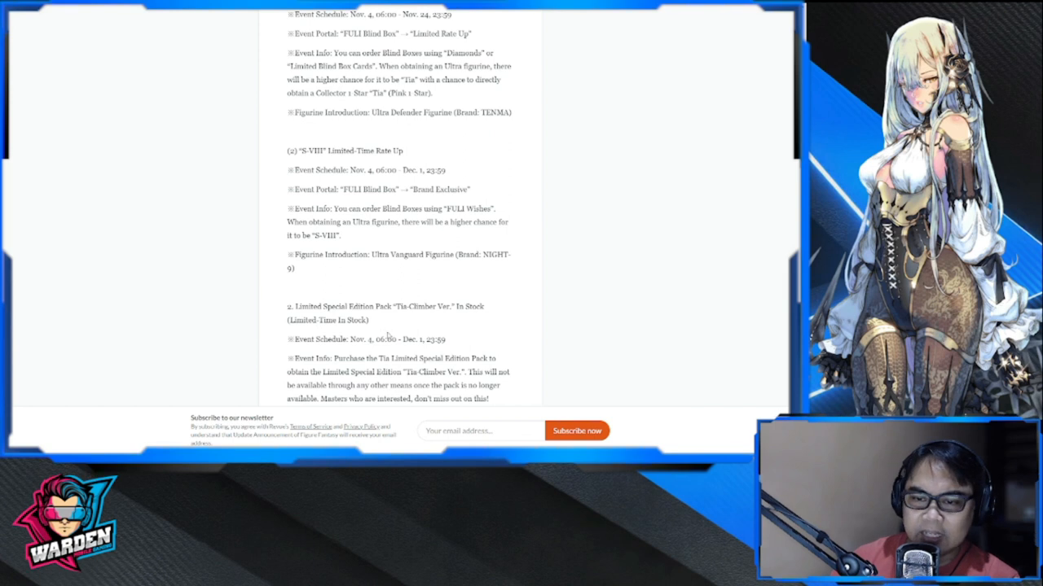
Scroll to the Hidden Foreshadowing event and highlight its title and schedule
scroll("down", 3)
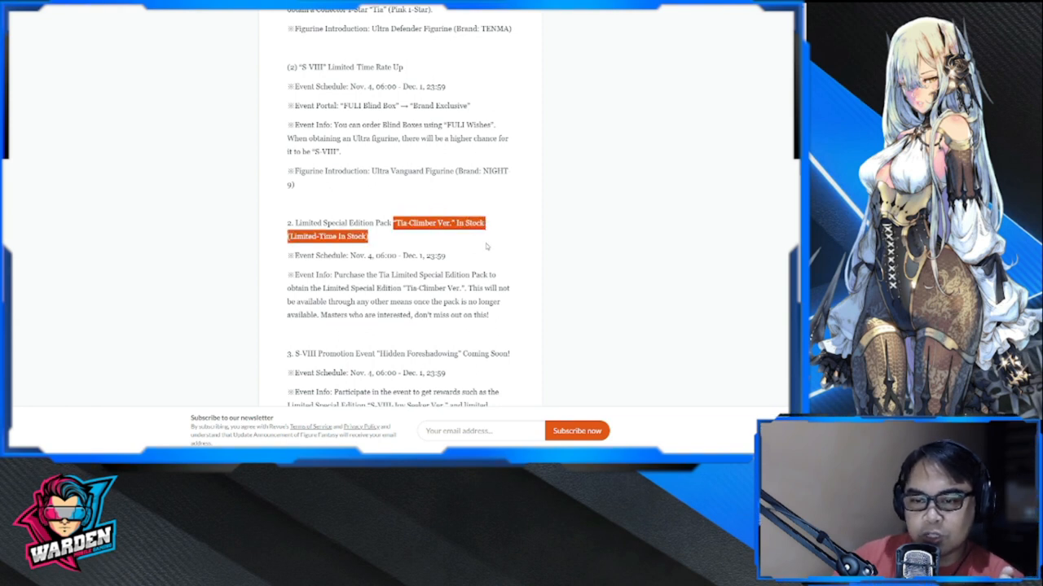
scroll("down", 3)
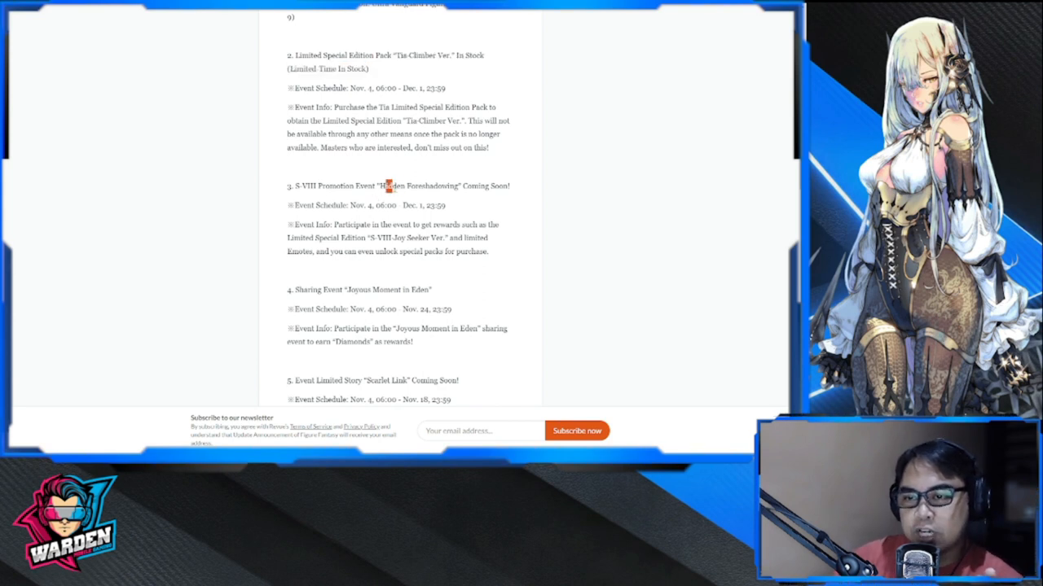
left_click_drag(389, 185, 443, 206)
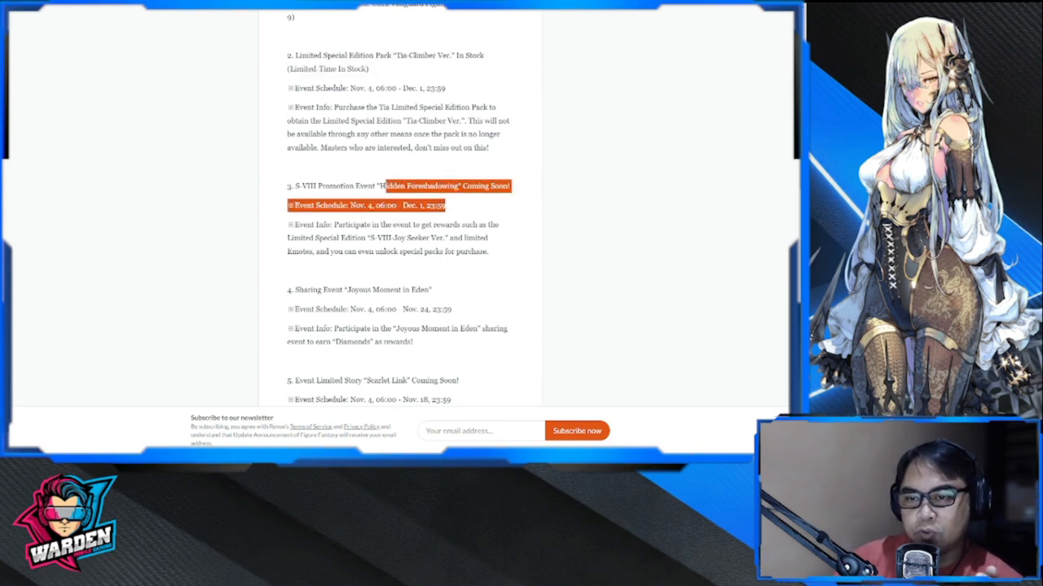
scroll("down", 3)
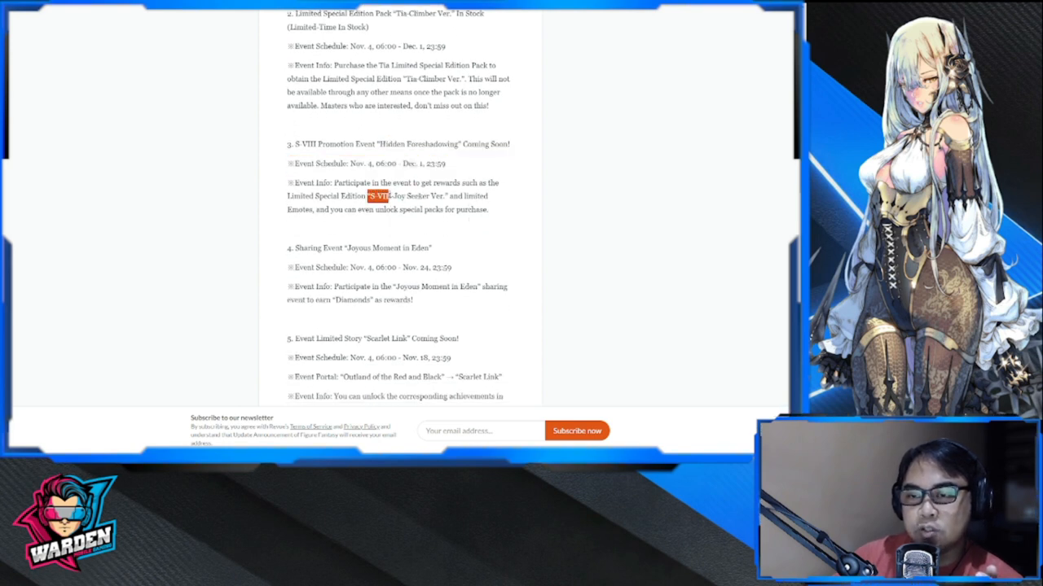
Highlight the S-VIII-Joy Seeker Ver. reward name and scroll past Scarlet Link to the Shadow Pursuit event
left_click_drag(372, 196, 446, 196)
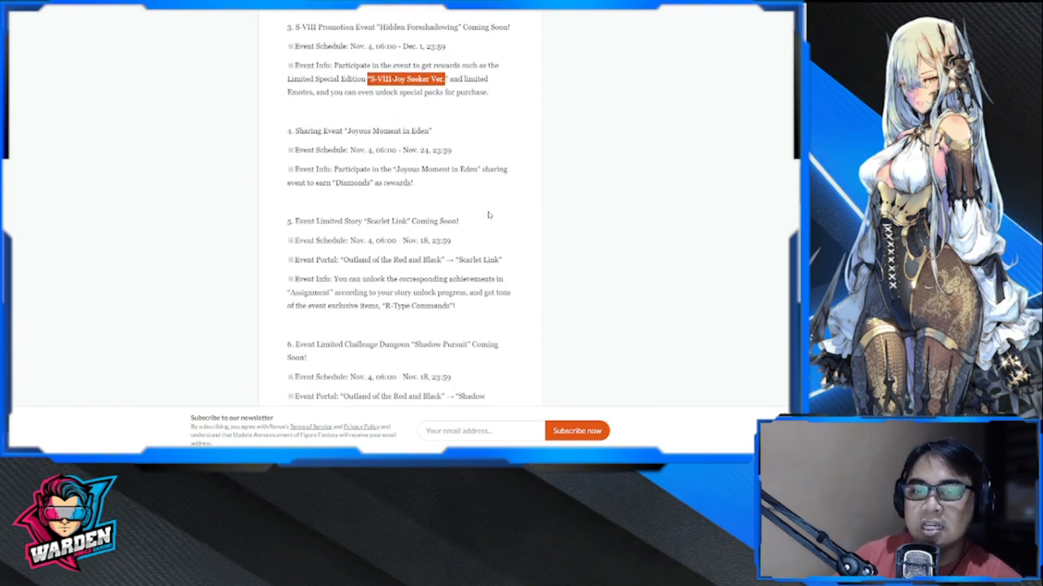
scroll("down", 3)
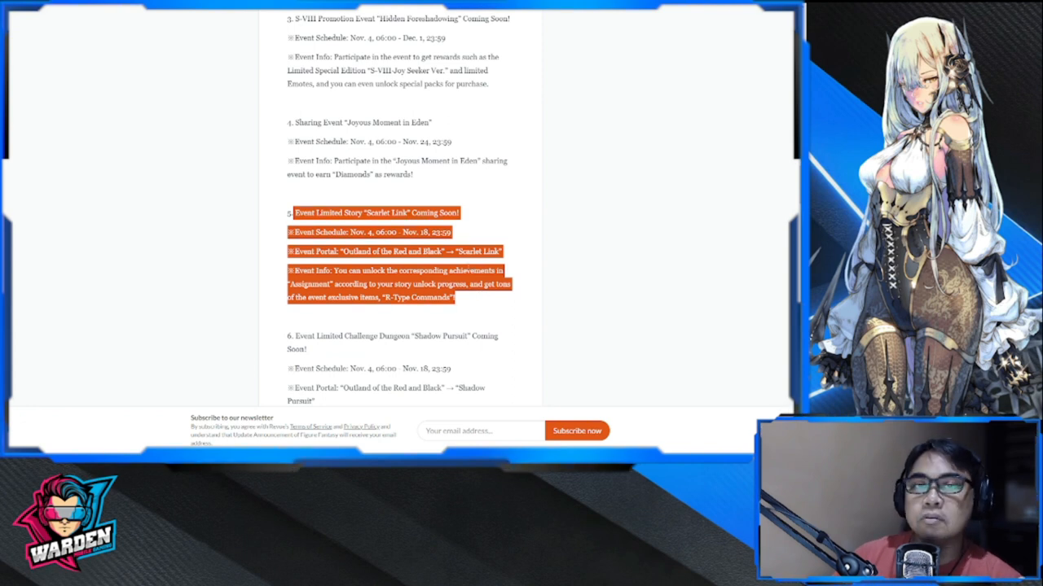
scroll("down", 3)
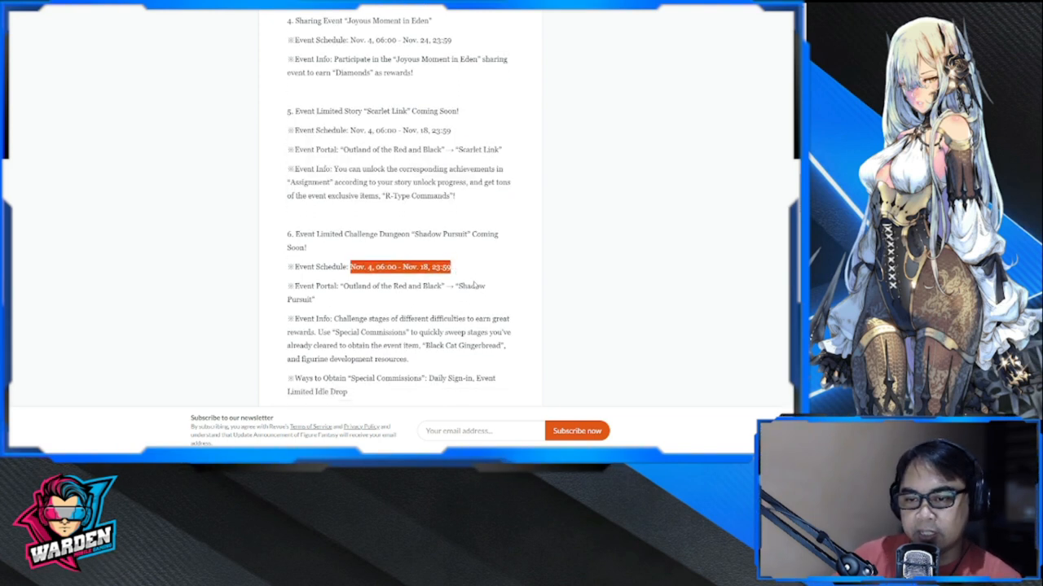
Scroll down and highlight the Fortune Puzzle Bingo Event heading
scroll("down", 3)
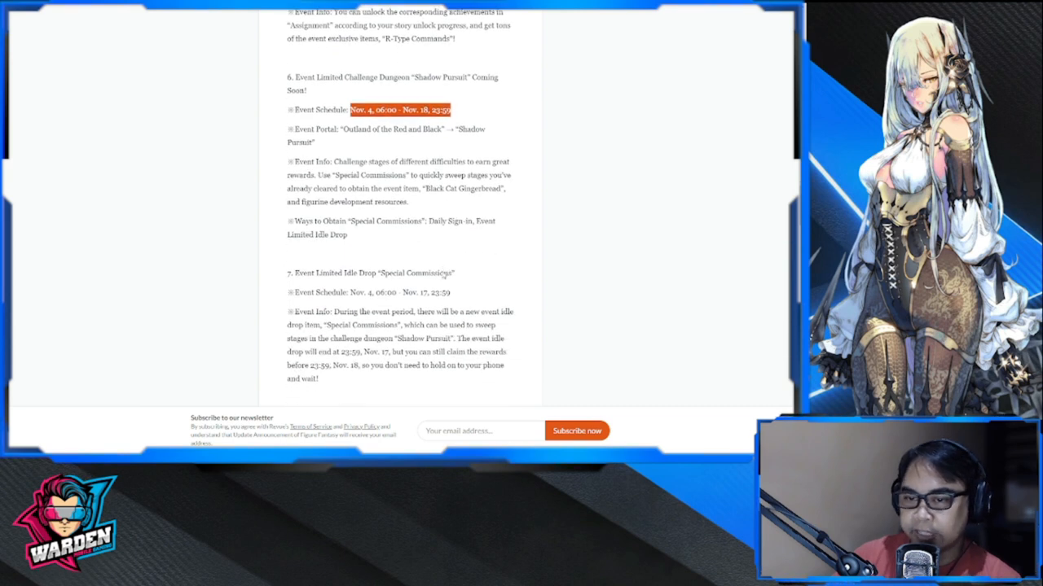
scroll("down", 3)
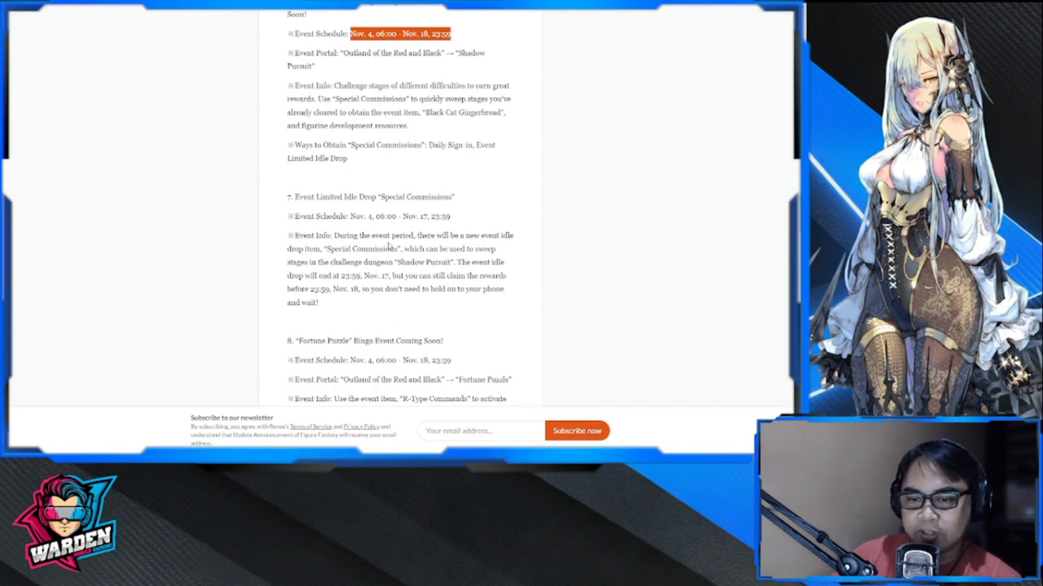
scroll("down", 3)
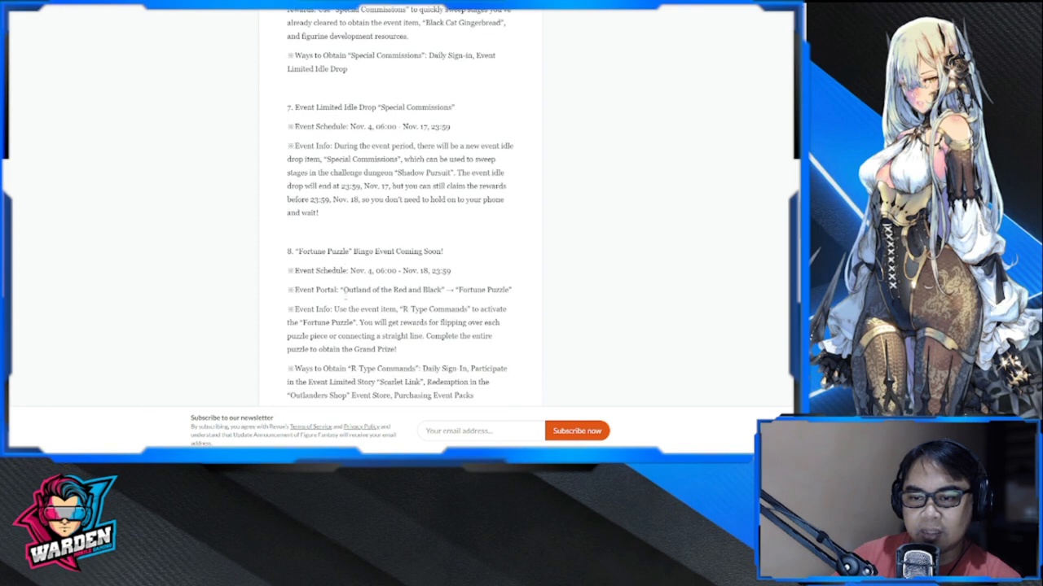
scroll("down", 3)
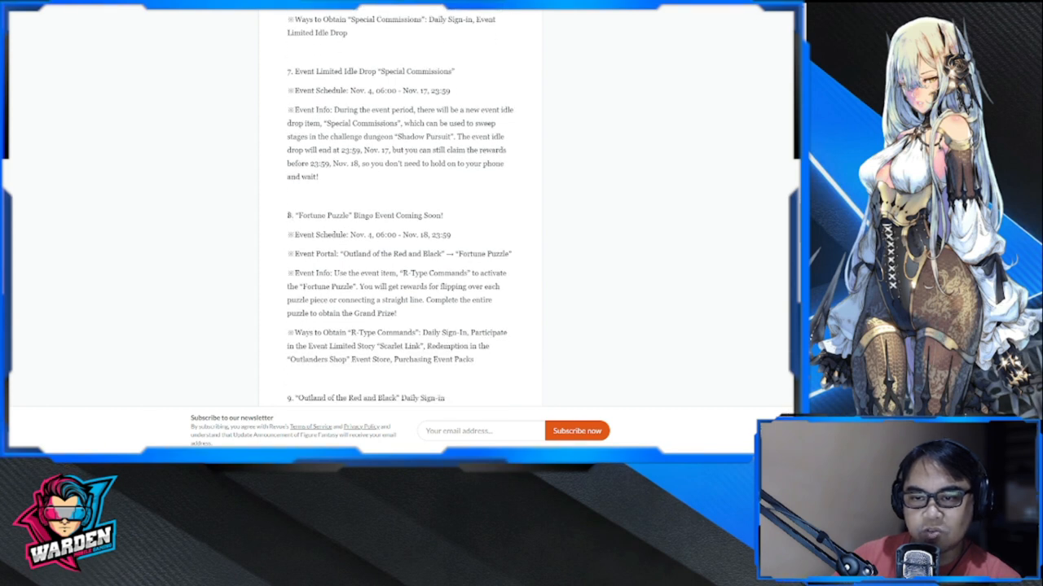
double_click(355, 215)
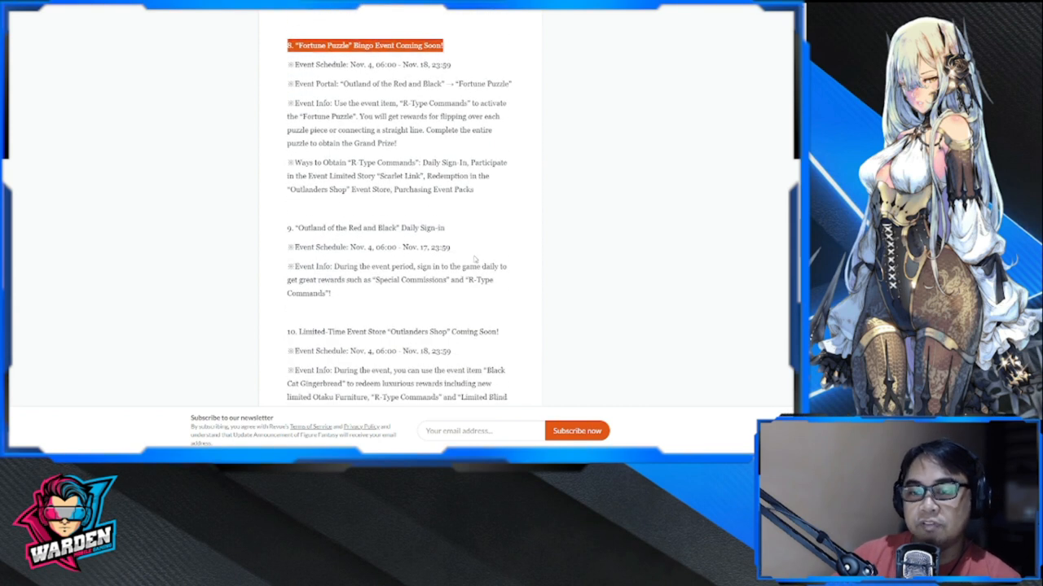
Scroll past the sign-in, Outlanders Shop and pack entries to the Hot Toys All-Stars themed event
scroll("down", 3)
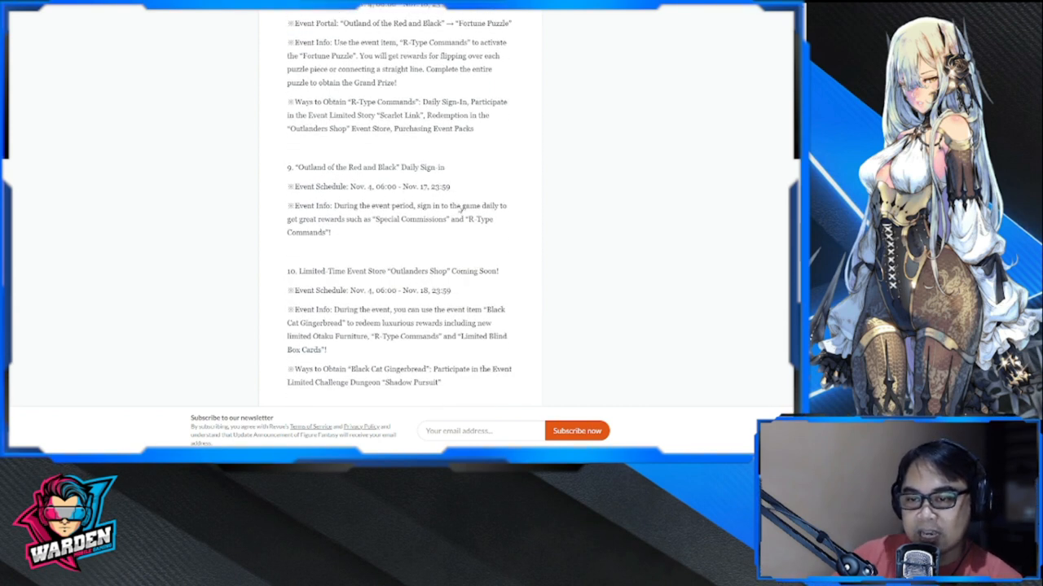
scroll("down", 3)
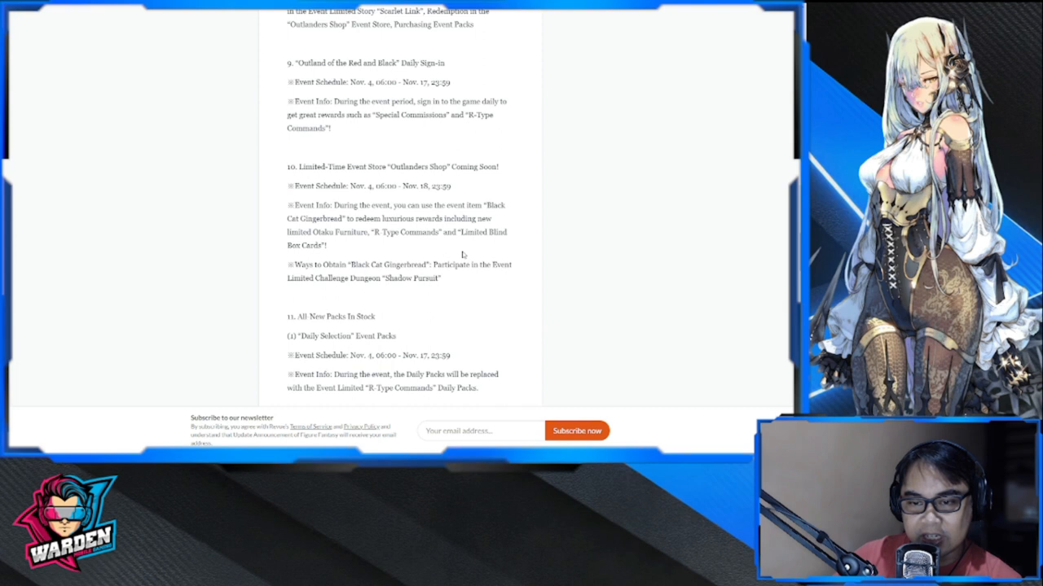
scroll("down", 3)
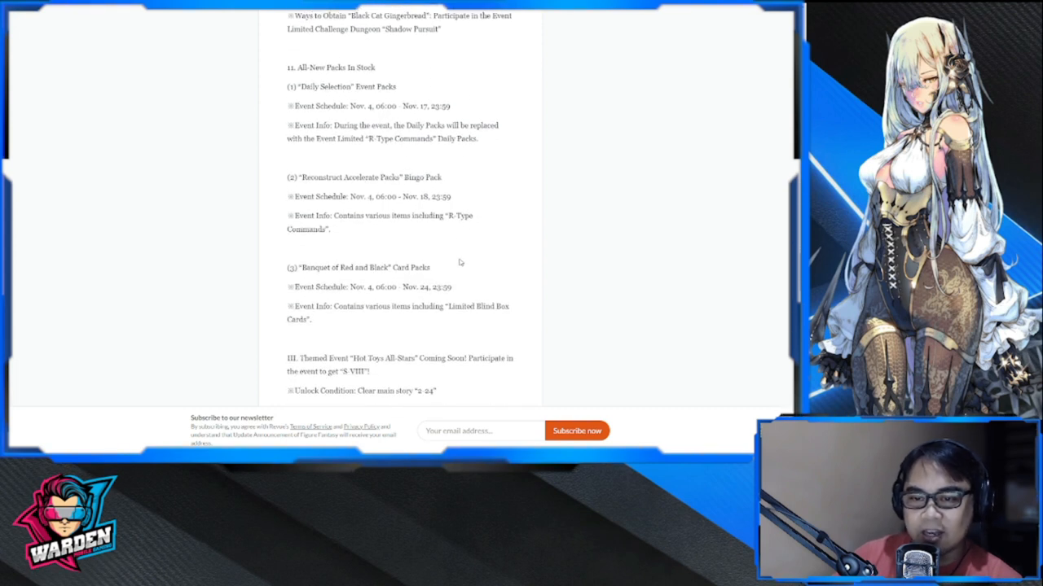
scroll("down", 3)
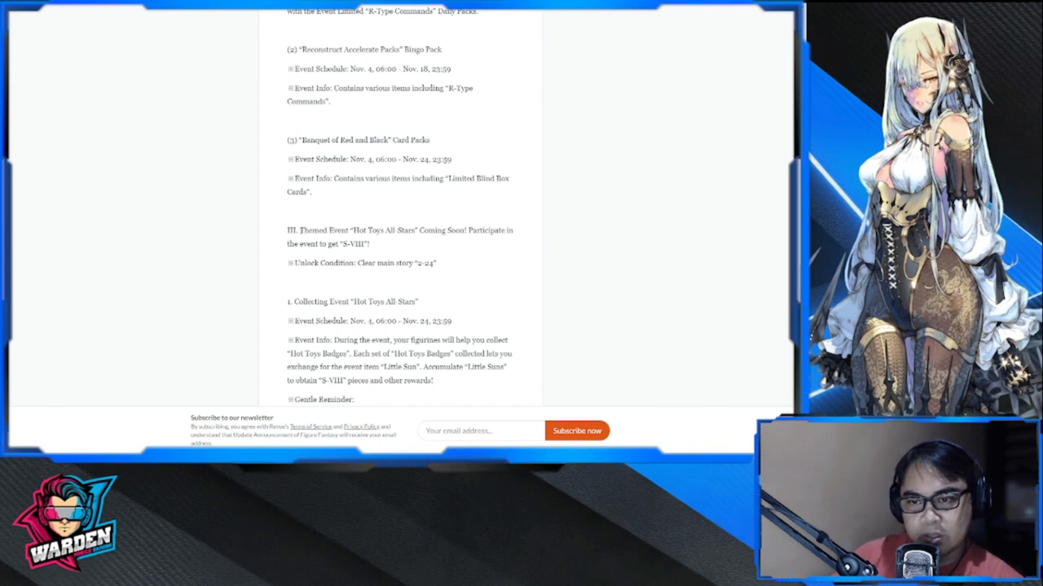
Highlight the Hot Toys All-Stars heading and unlock condition, then scroll into the Dawn Park event
left_click_drag(299, 230, 369, 230)
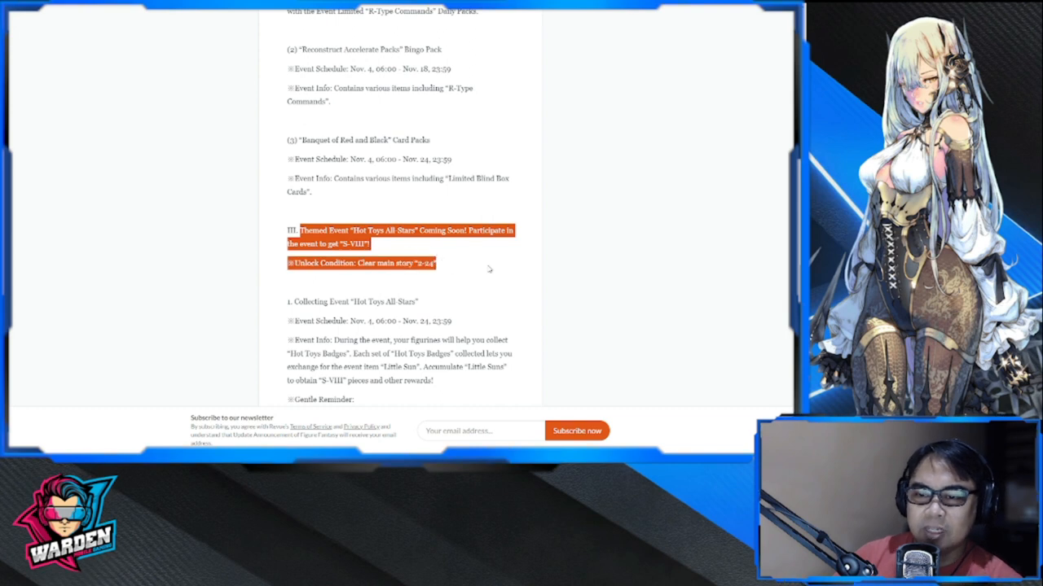
scroll("down", 3)
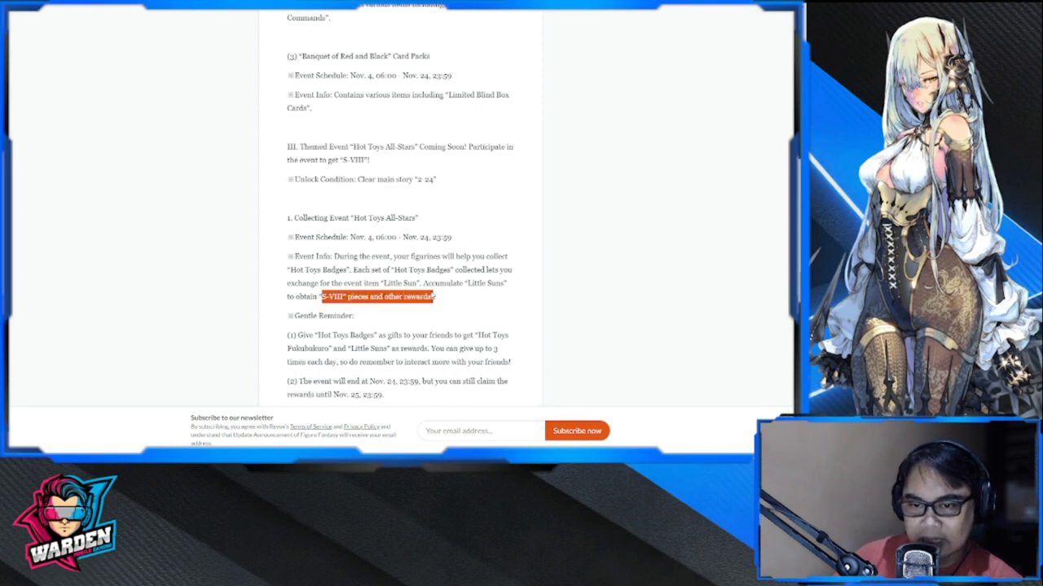
scroll("down", 3)
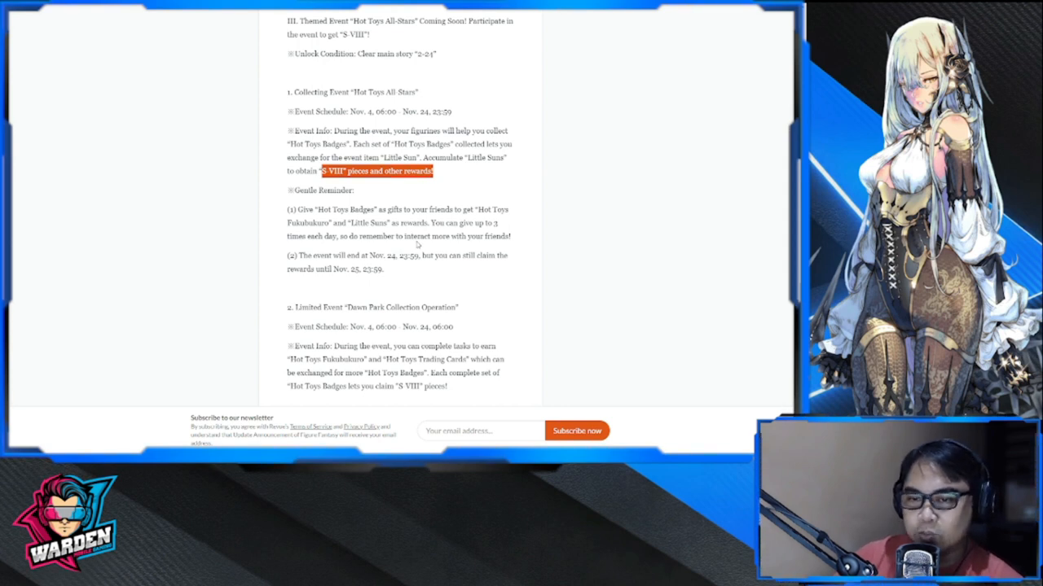
scroll("down", 3)
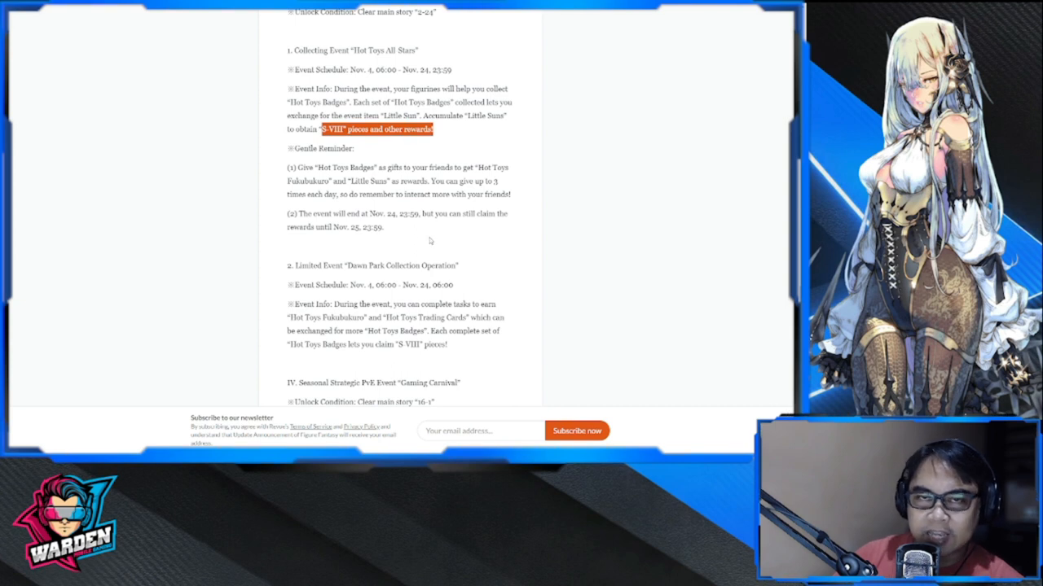
mouse_move(422, 239)
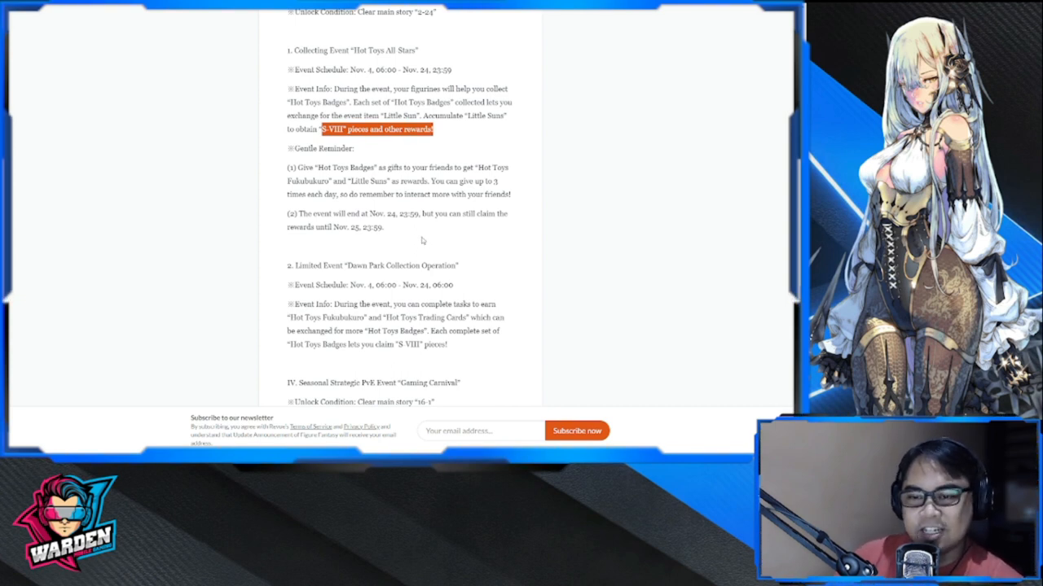
Scroll past the Gaming Carnival event to the V. Other Updates heading
scroll("down", 3)
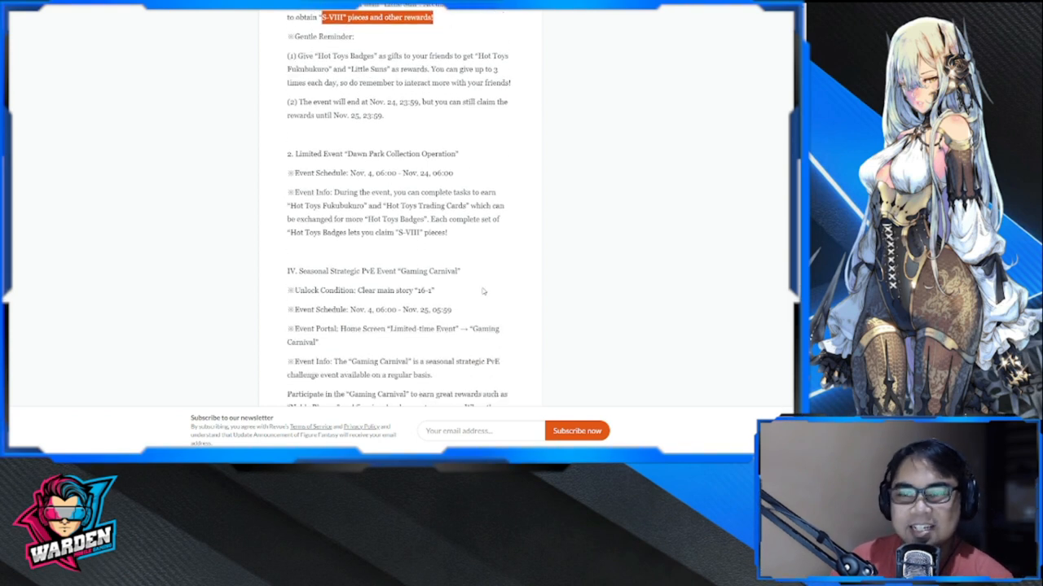
scroll("down", 3)
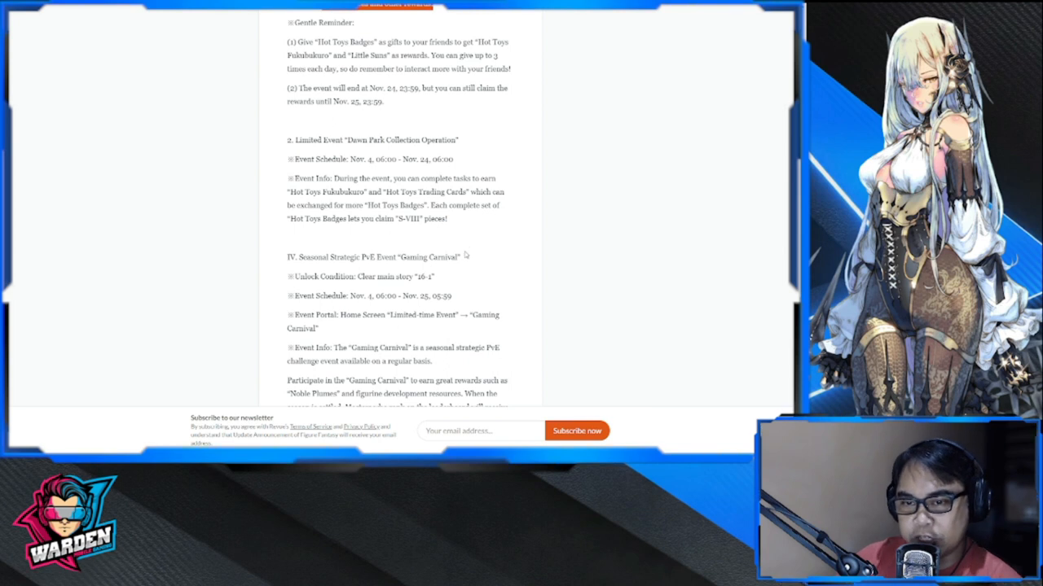
scroll("down", 3)
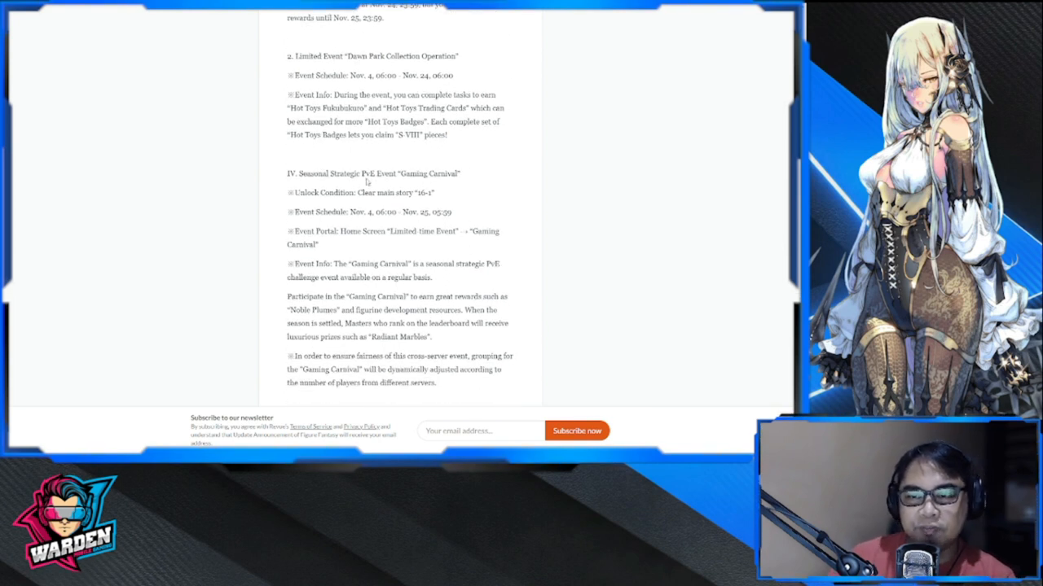
mouse_move(467, 243)
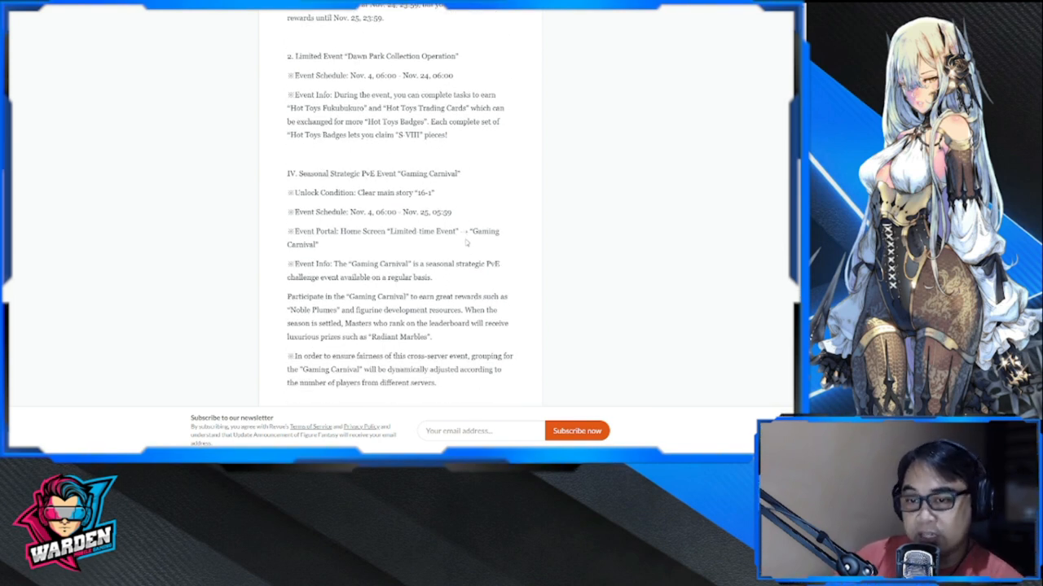
scroll("down", 3)
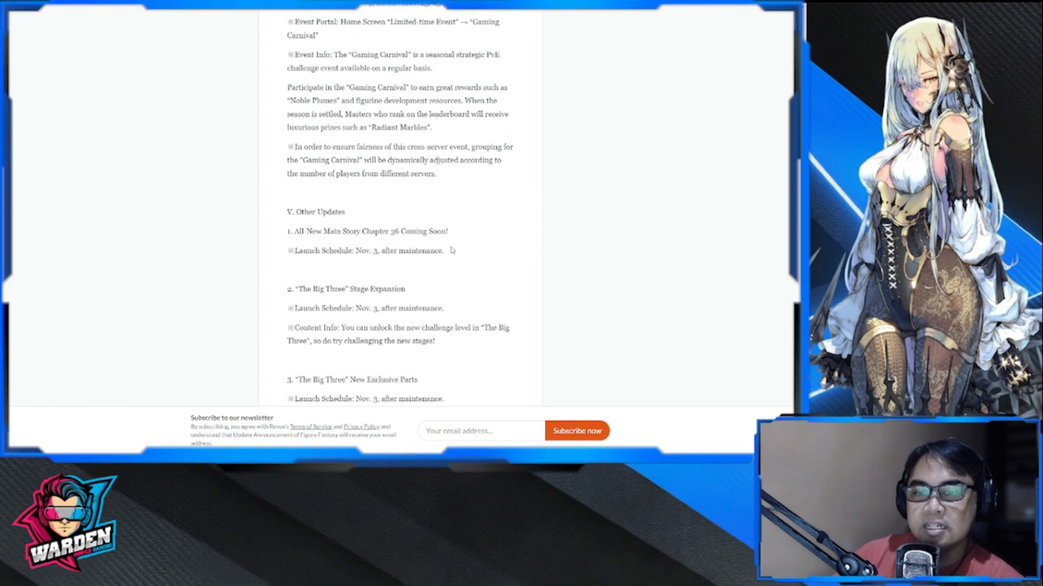
Highlight the full Chapter 36 launch schedule line and scroll into the Other Updates items
double_click(300, 231)
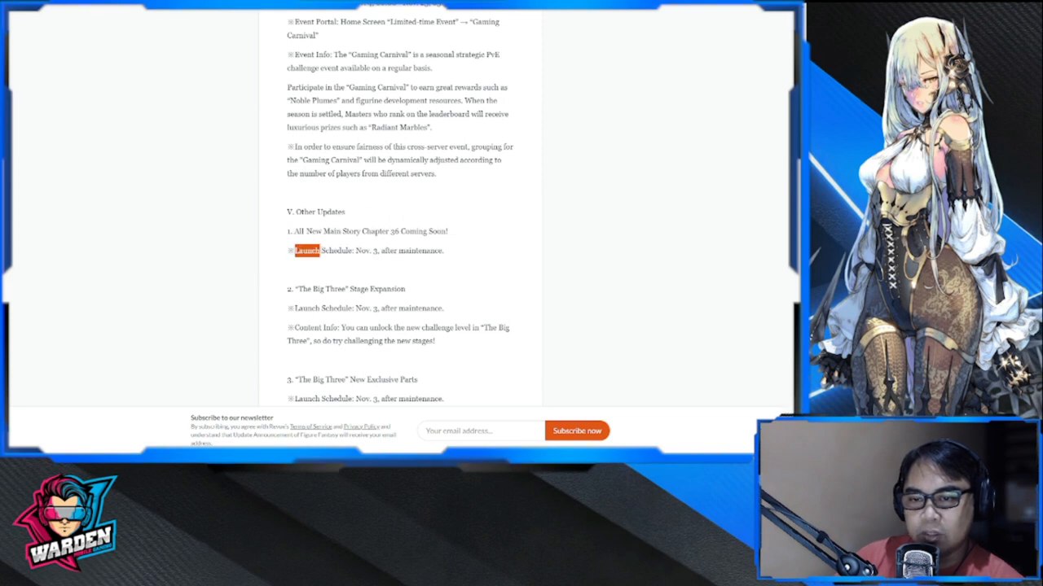
left_click_drag(305, 250, 444, 250)
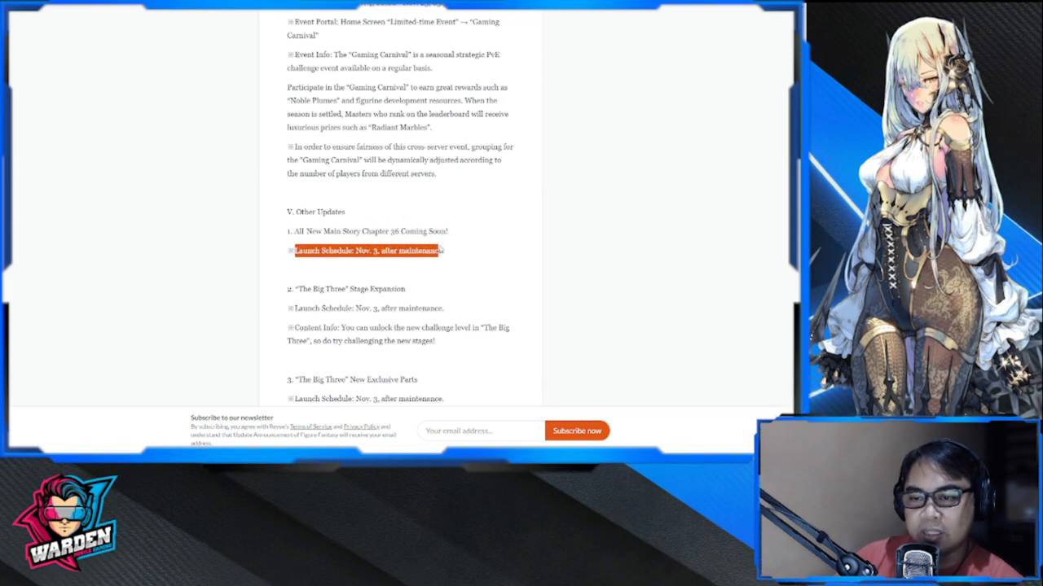
scroll("down", 3)
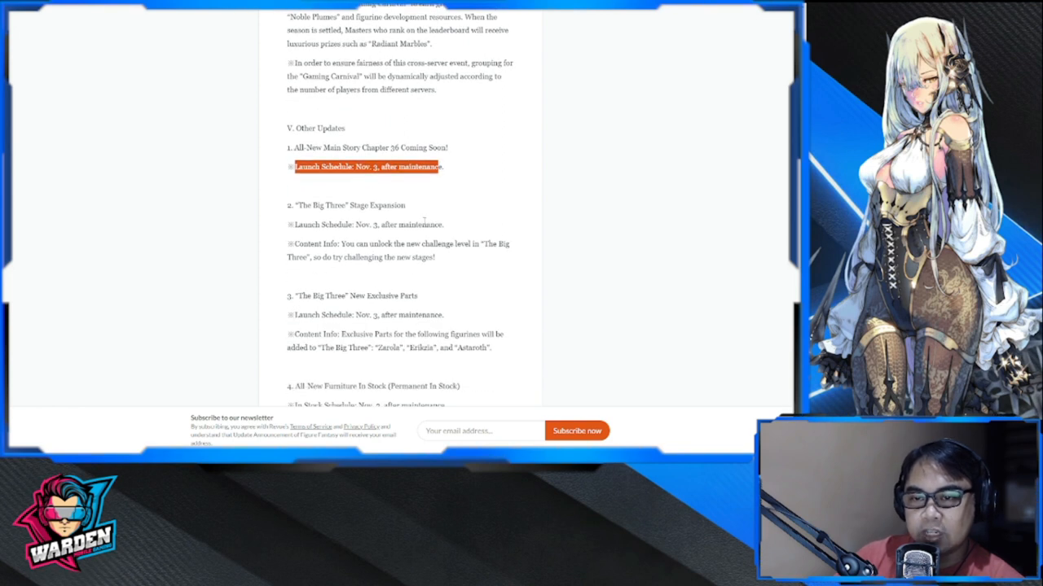
scroll("down", 3)
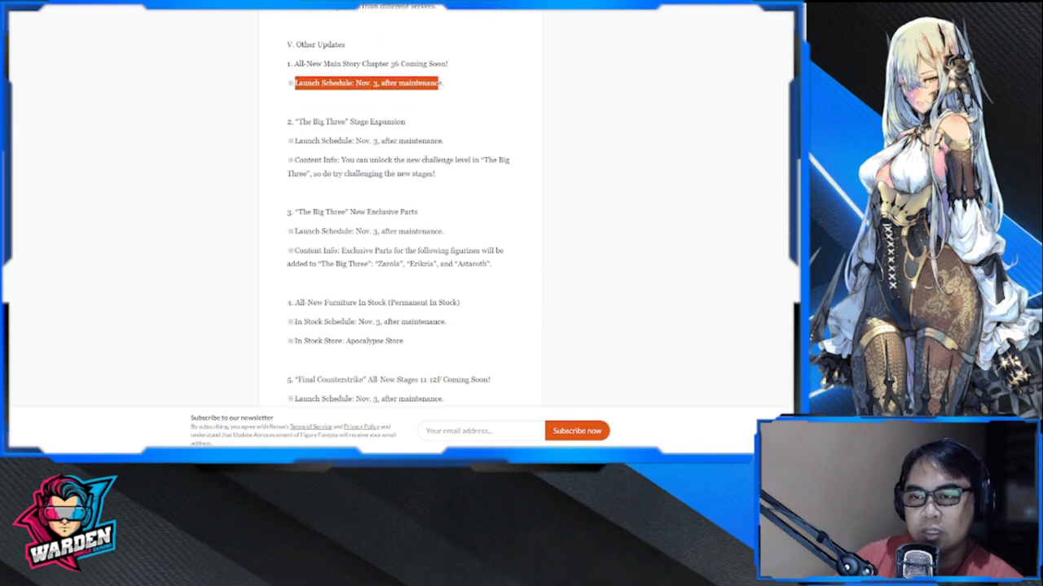
Scroll through the Private Figurine Pavilion and Adornment Box entries to the regional time reminder
scroll("down", 3)
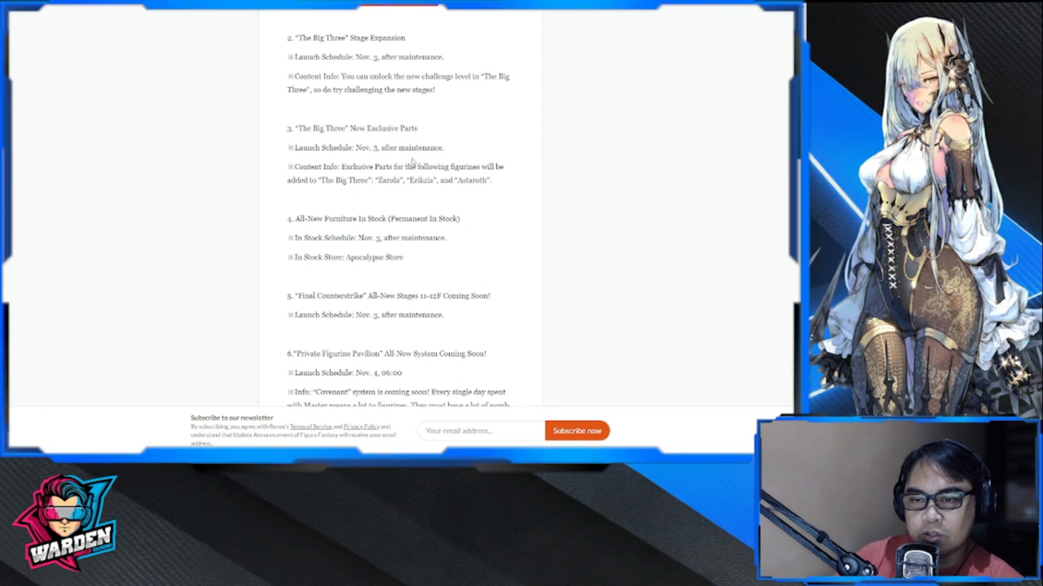
scroll("down", 3)
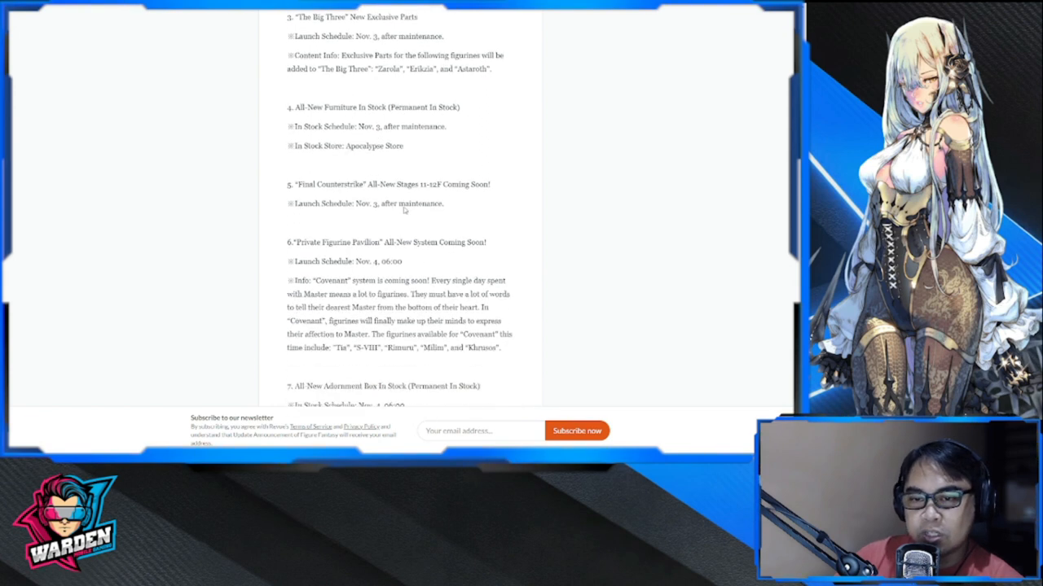
scroll("down", 3)
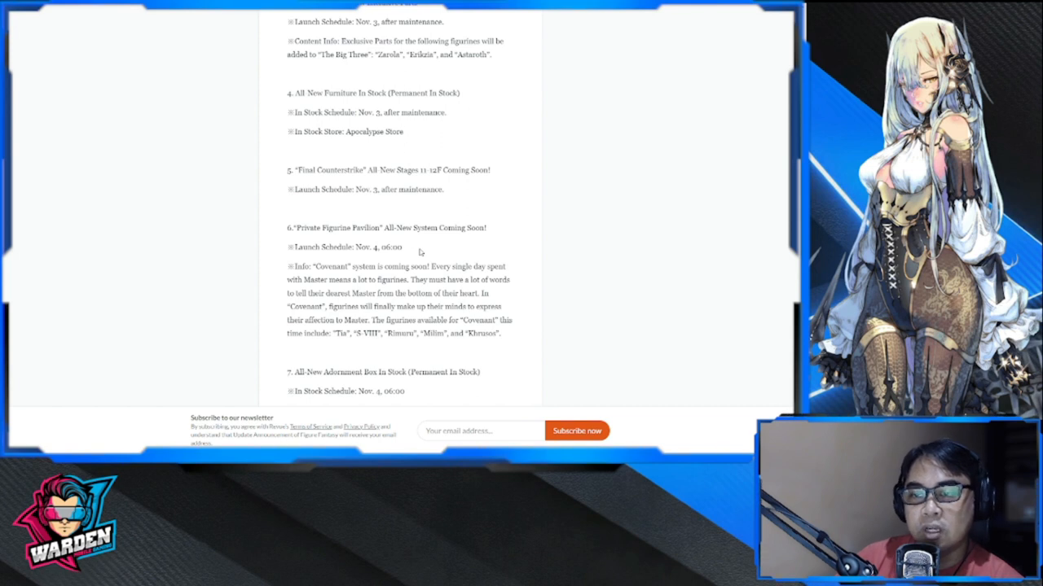
scroll("down", 3)
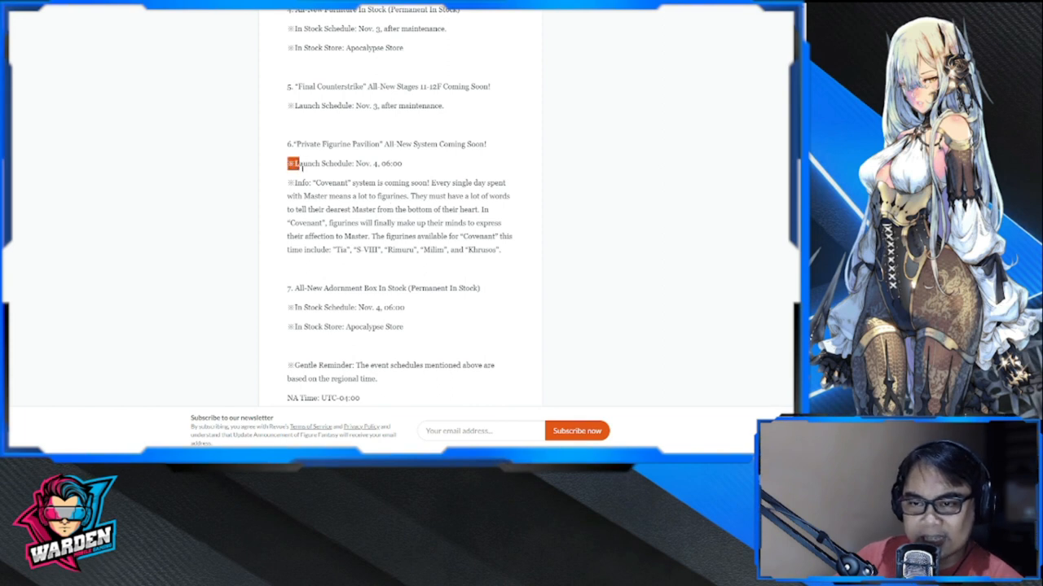
Highlight the regional time notes, read to the Figure Fantasy Operation Team sign-off, then jump back to The Big Three entries
left_click_drag(291, 163, 501, 250)
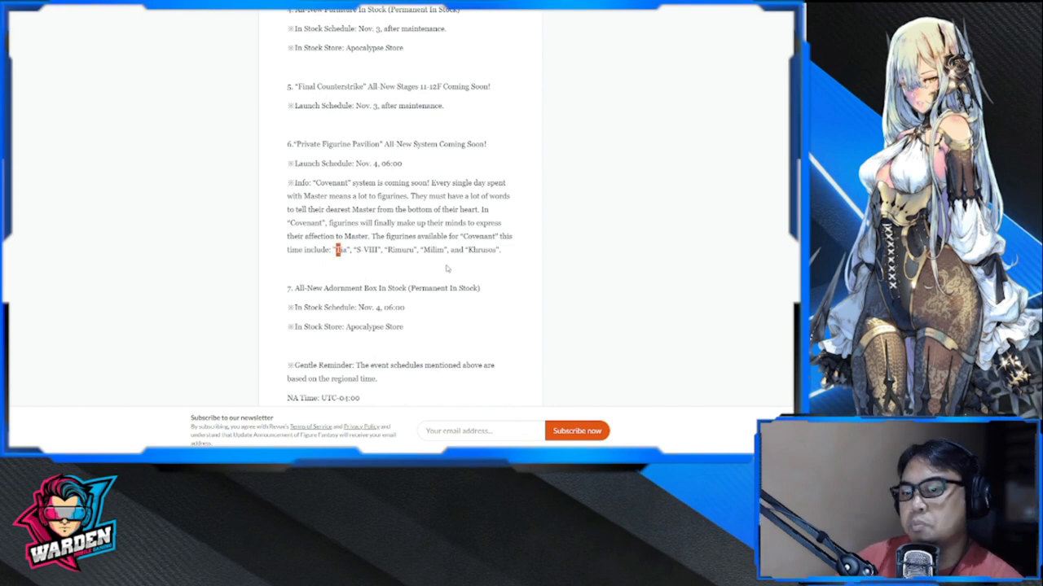
scroll("down", 3)
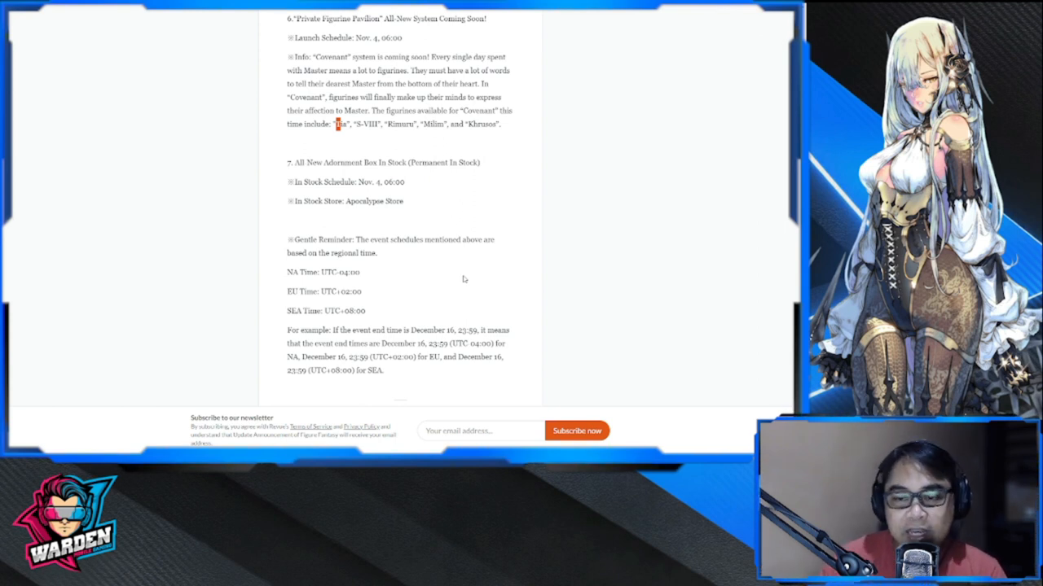
scroll("down", 3)
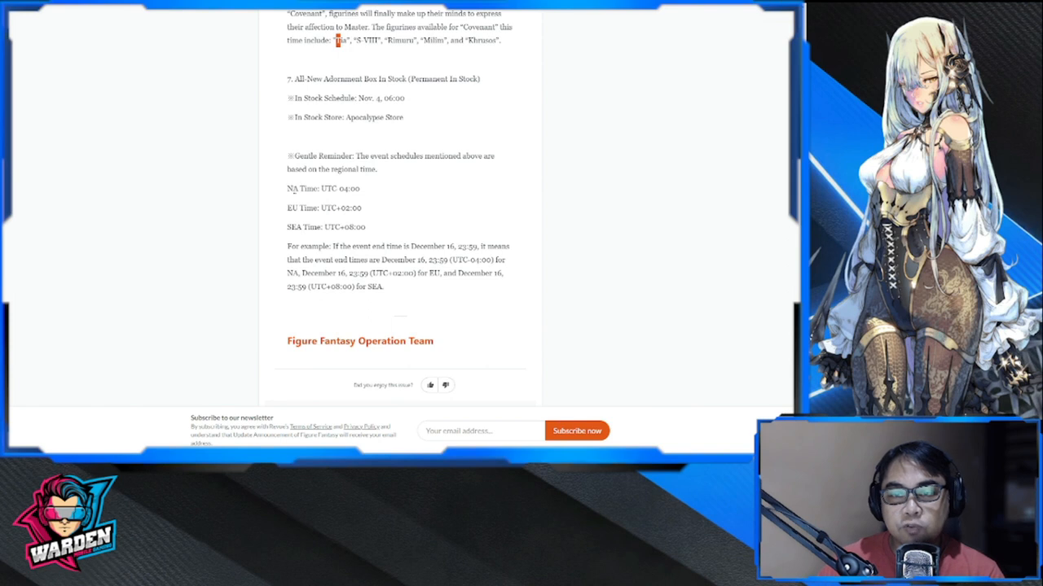
left_click_drag(285, 188, 363, 208)
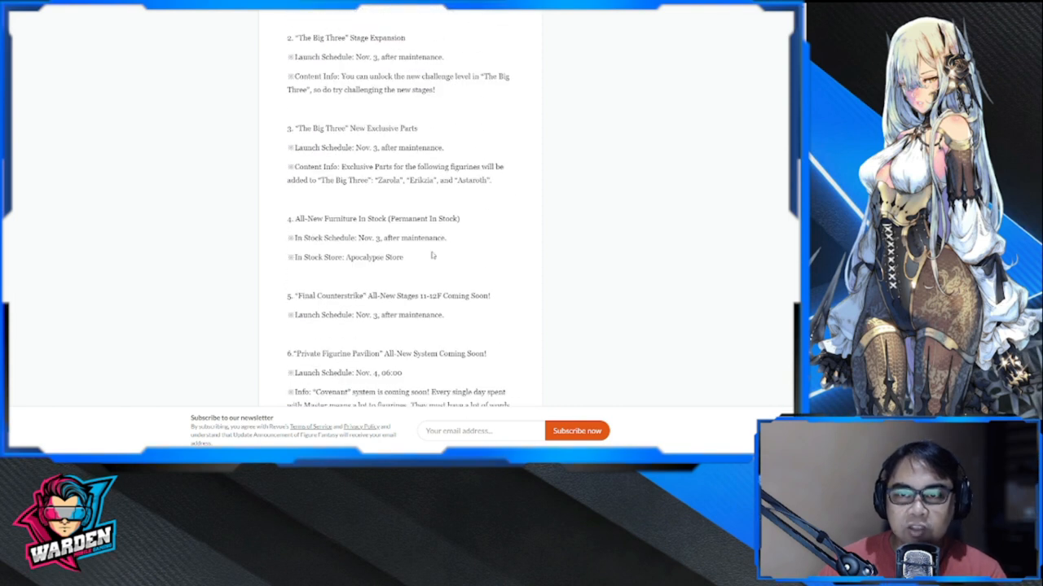
Scroll up to the Special Commissions idle drop and Fortune Puzzle Bingo event entries
scroll("up", 3)
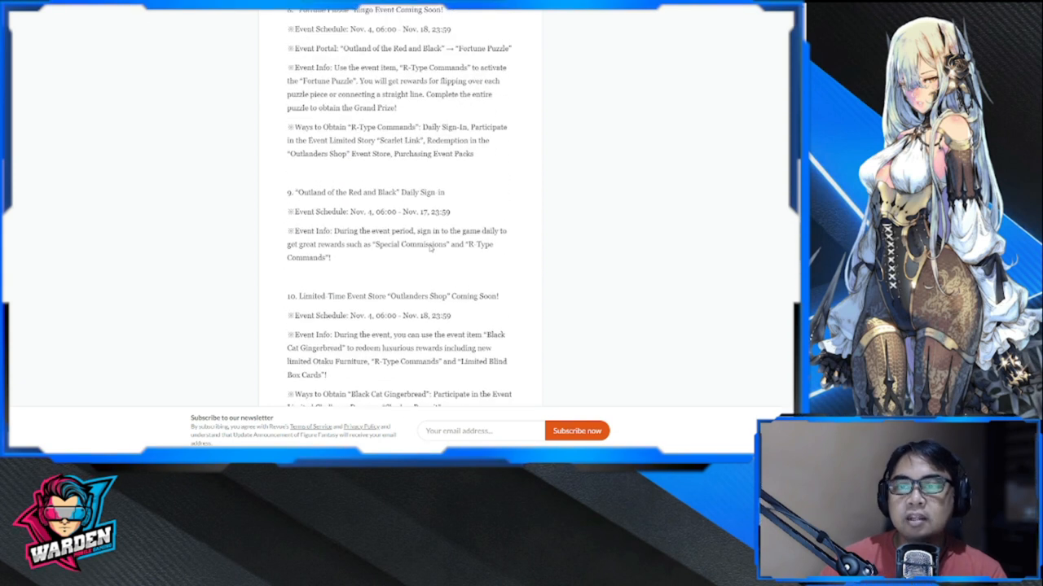
scroll("up", 3)
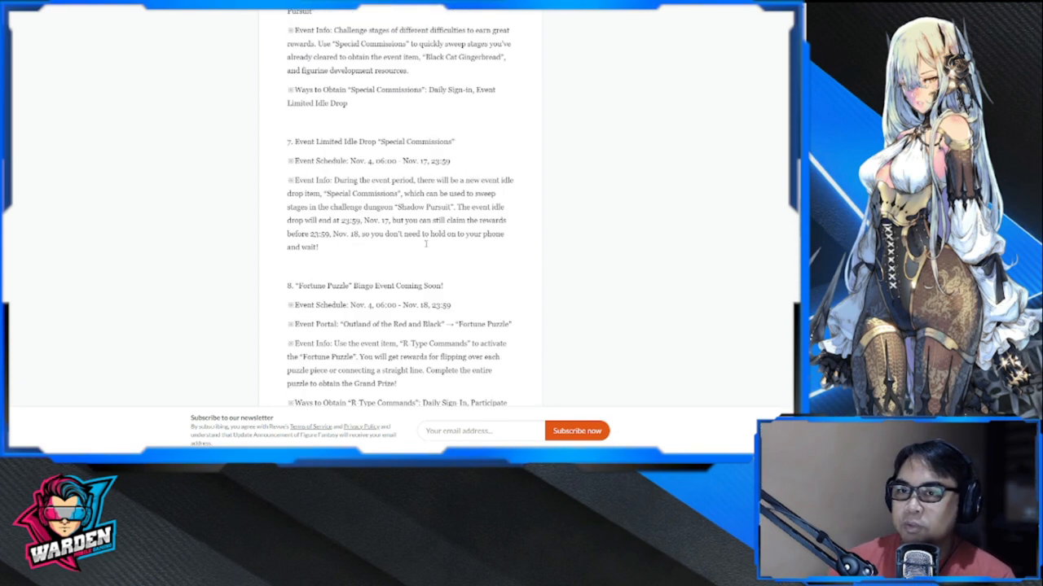